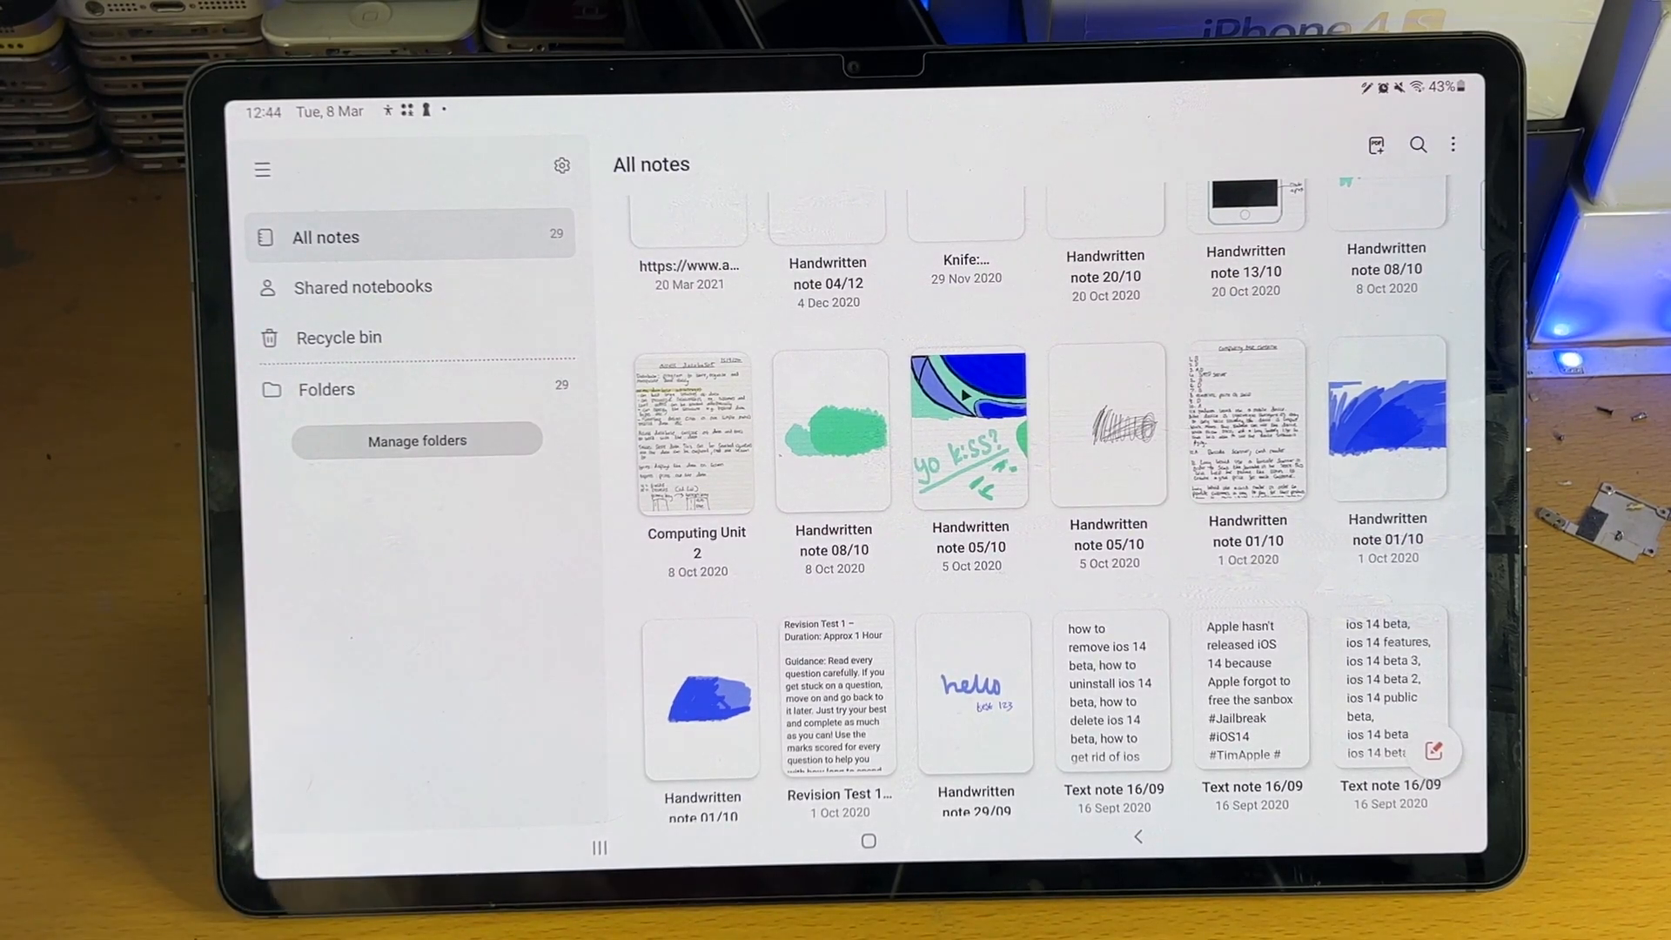
Show Folders in the sidebar and open Manage folders, listing the one 29-note folder.
left_click(326, 389)
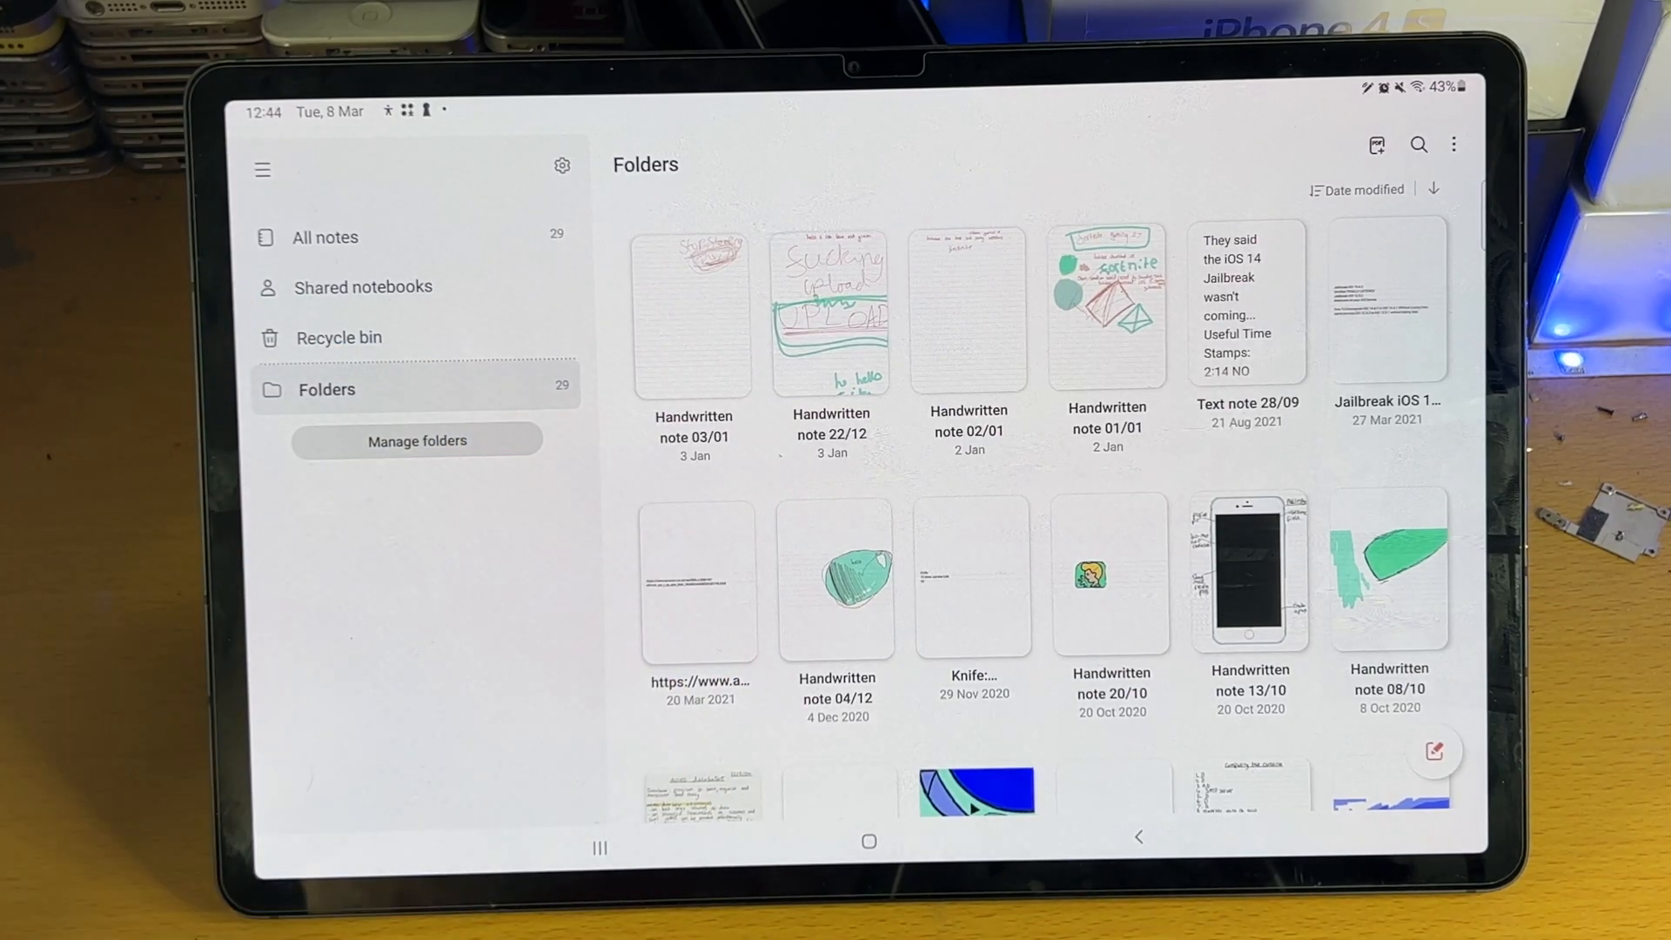
left_click(417, 441)
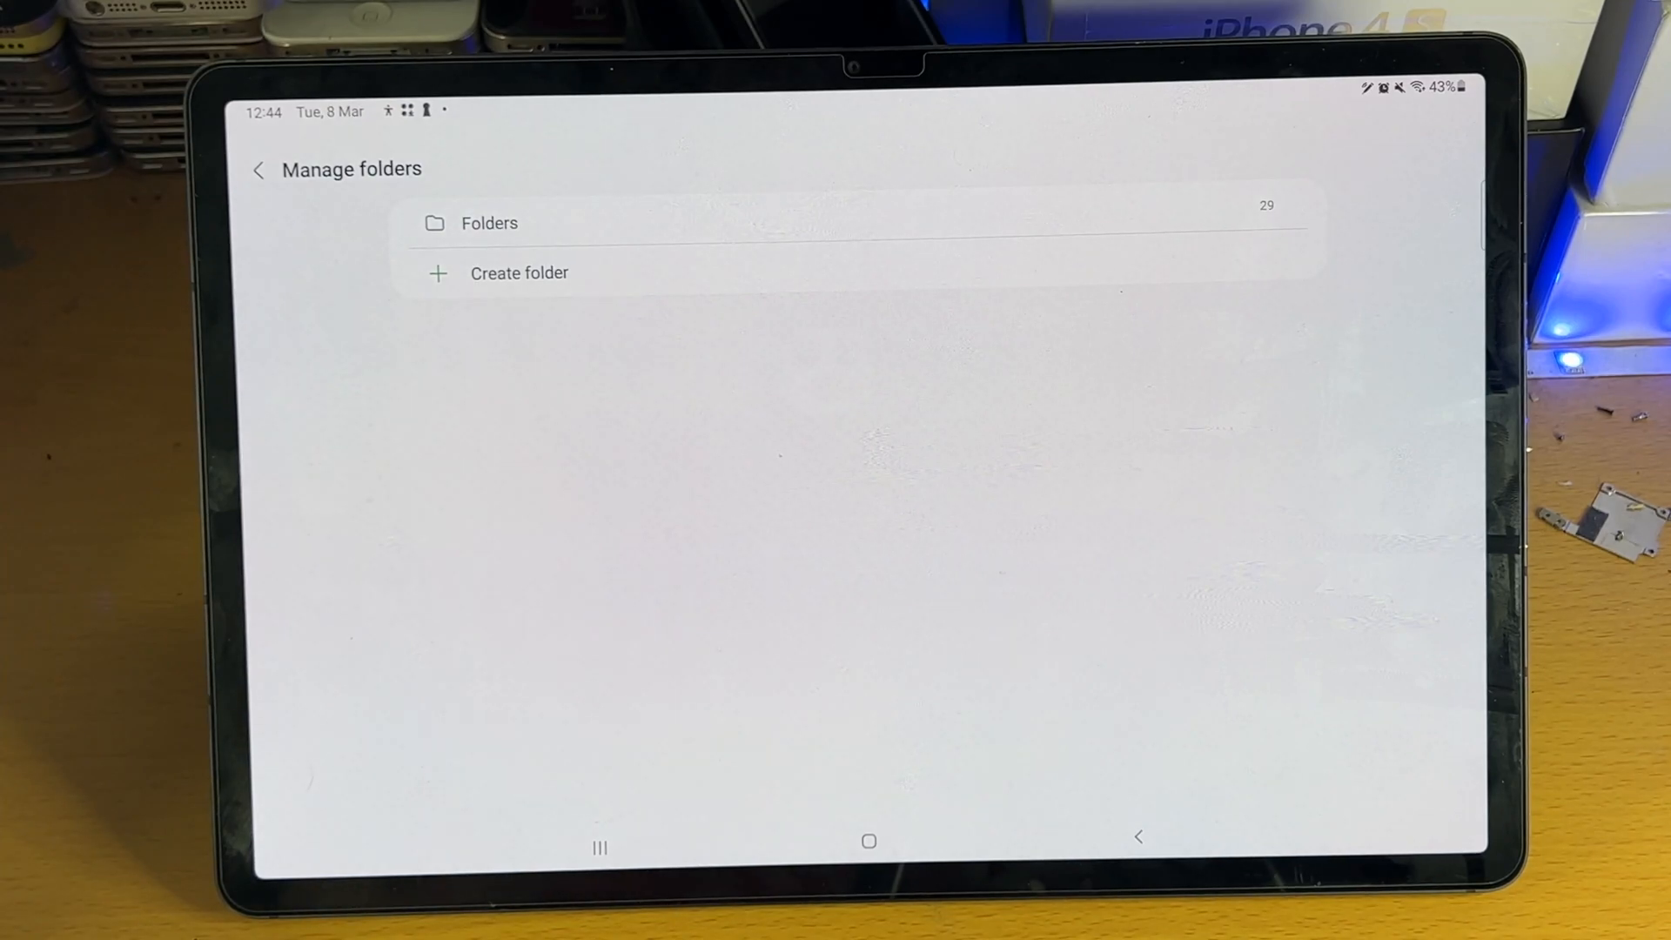
Create a folder named 'Trst' and return to the All notes list.
left_click(519, 272)
type("Trst")
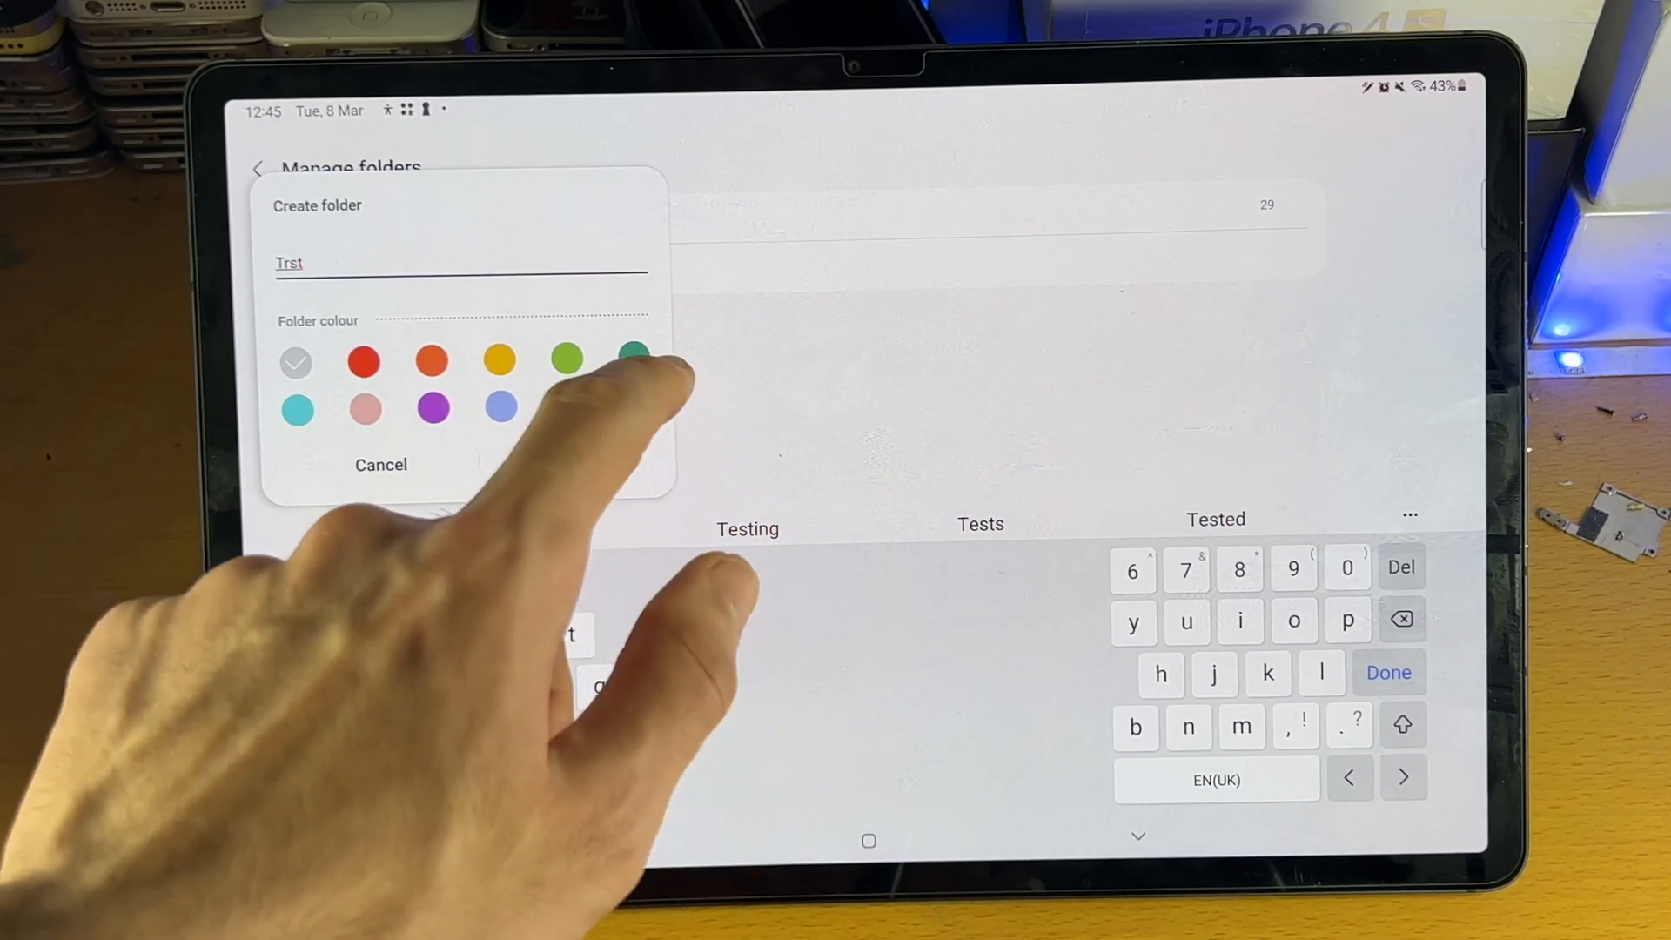
left_click(633, 357)
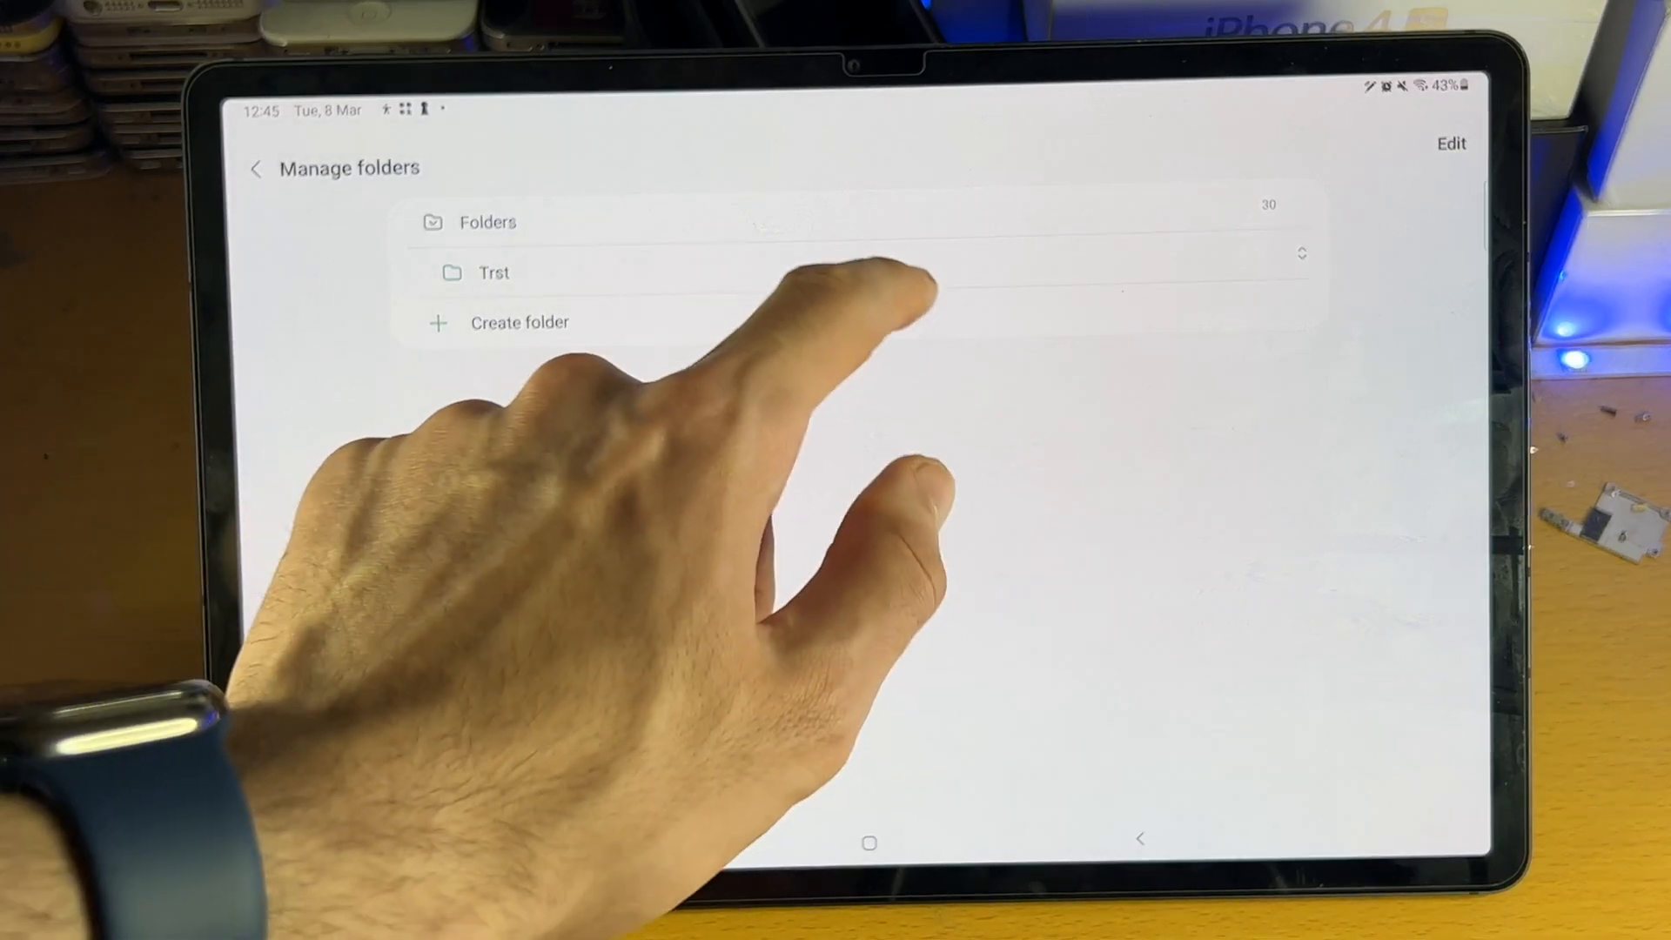
left_click(256, 167)
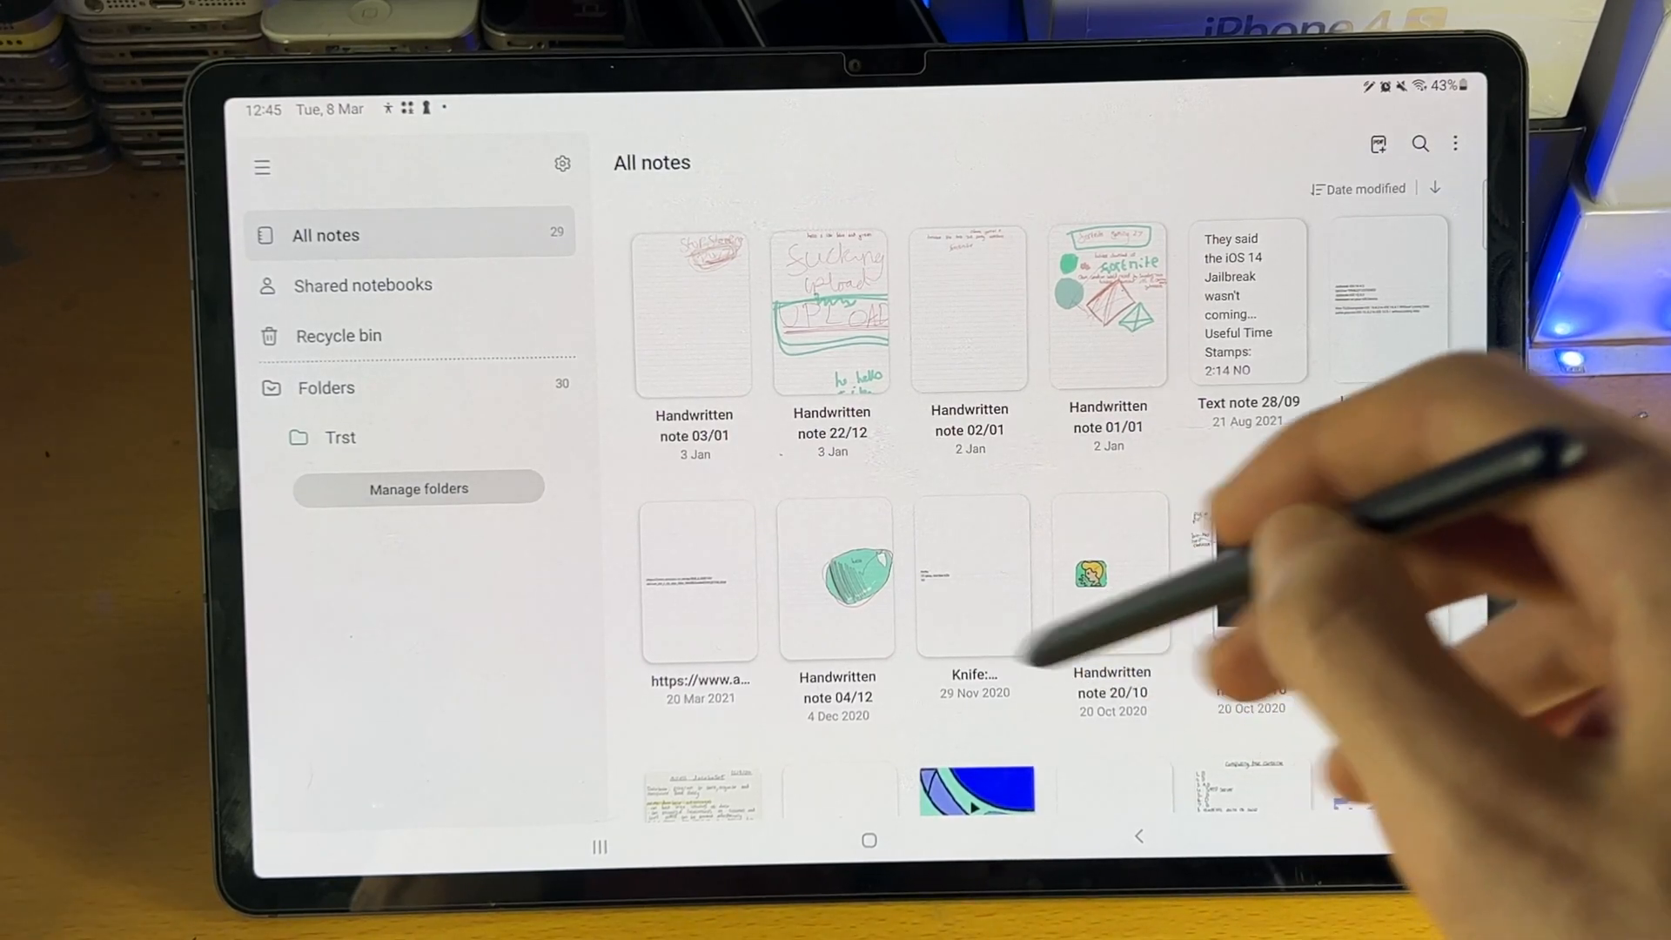
Open the empty Trst folder and start a new blank note inside it.
left_click(339, 437)
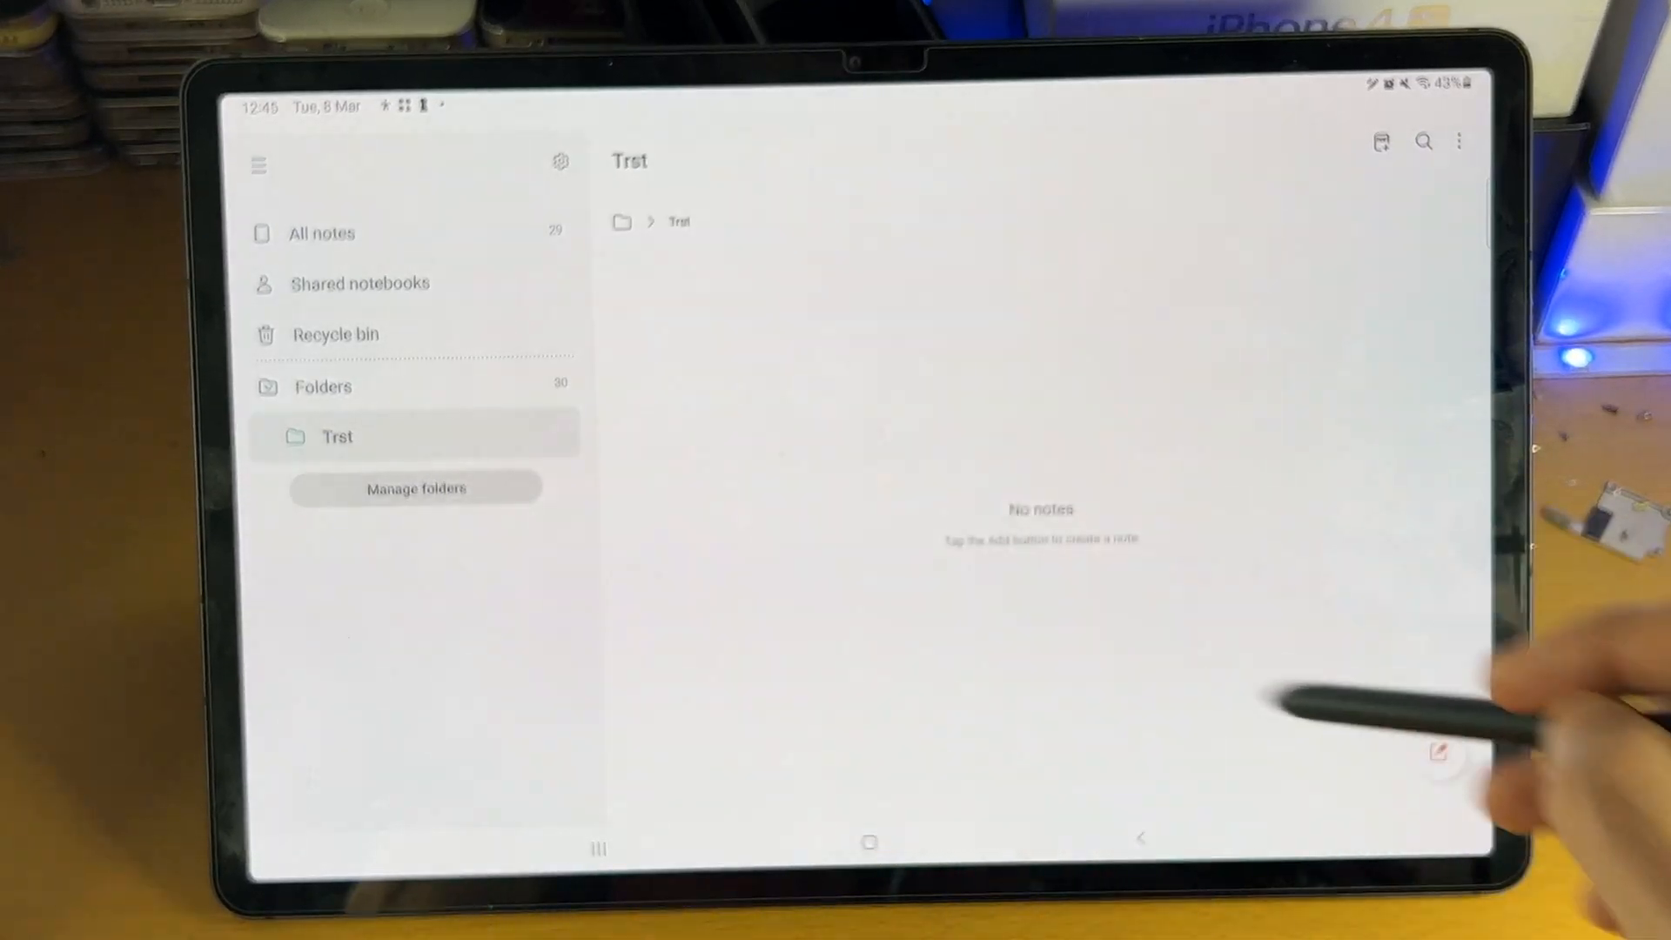
left_click(1441, 754)
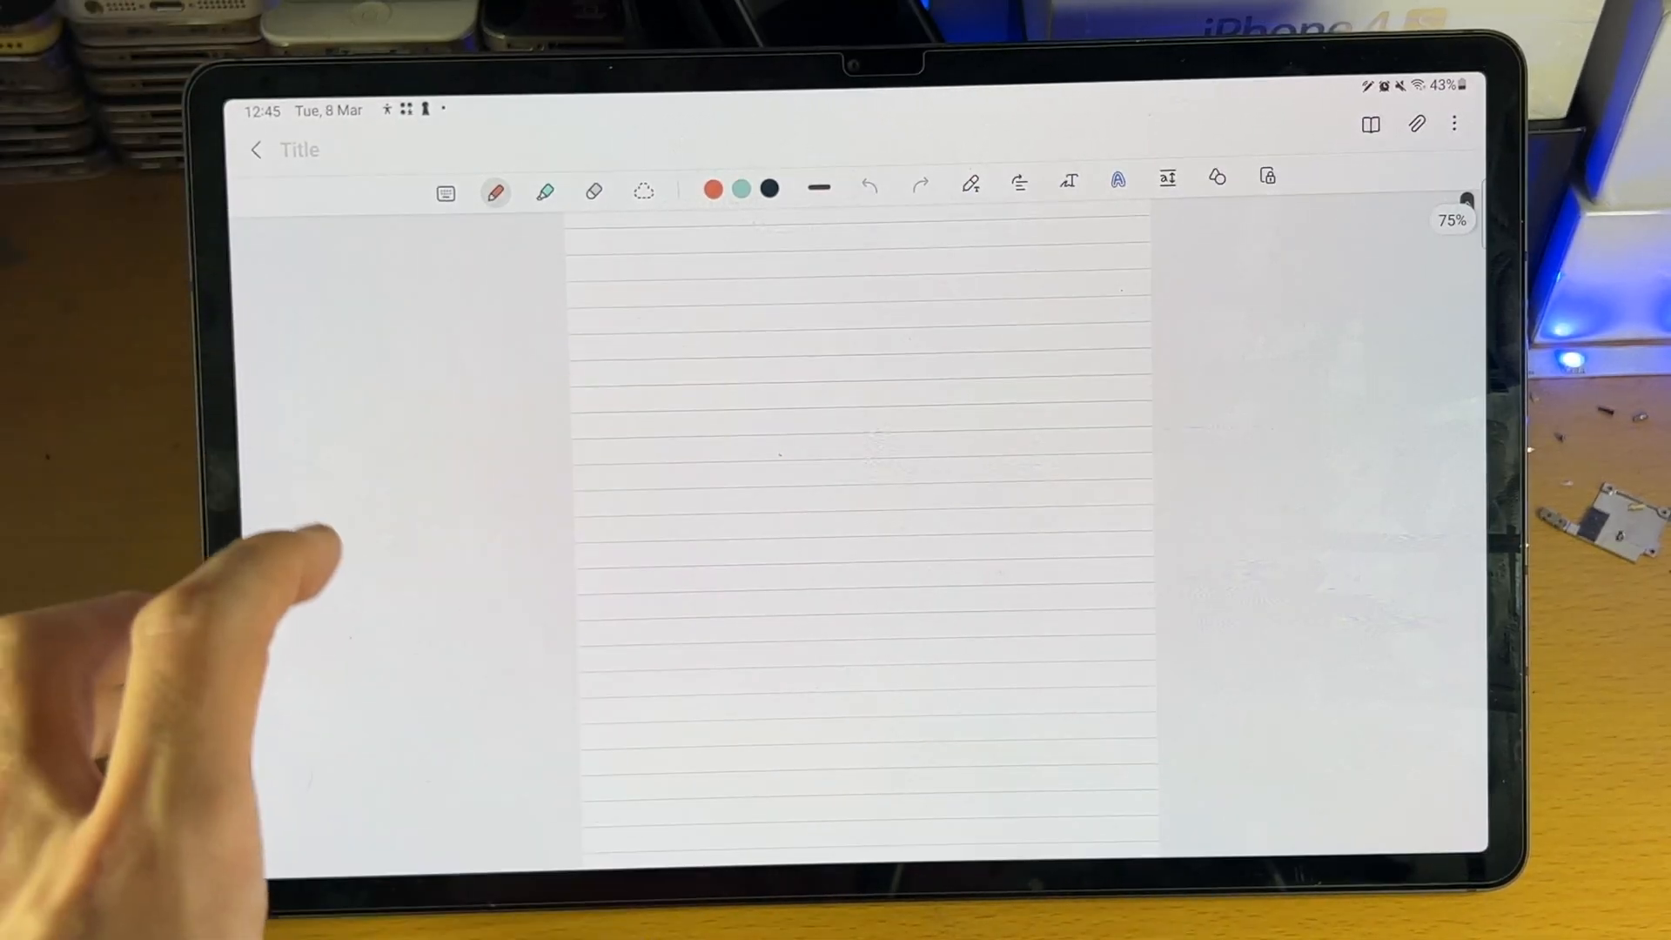
Draw a red zigzag and two red lines, briefly opening and closing the More menu.
left_click_drag(811, 351, 1045, 496)
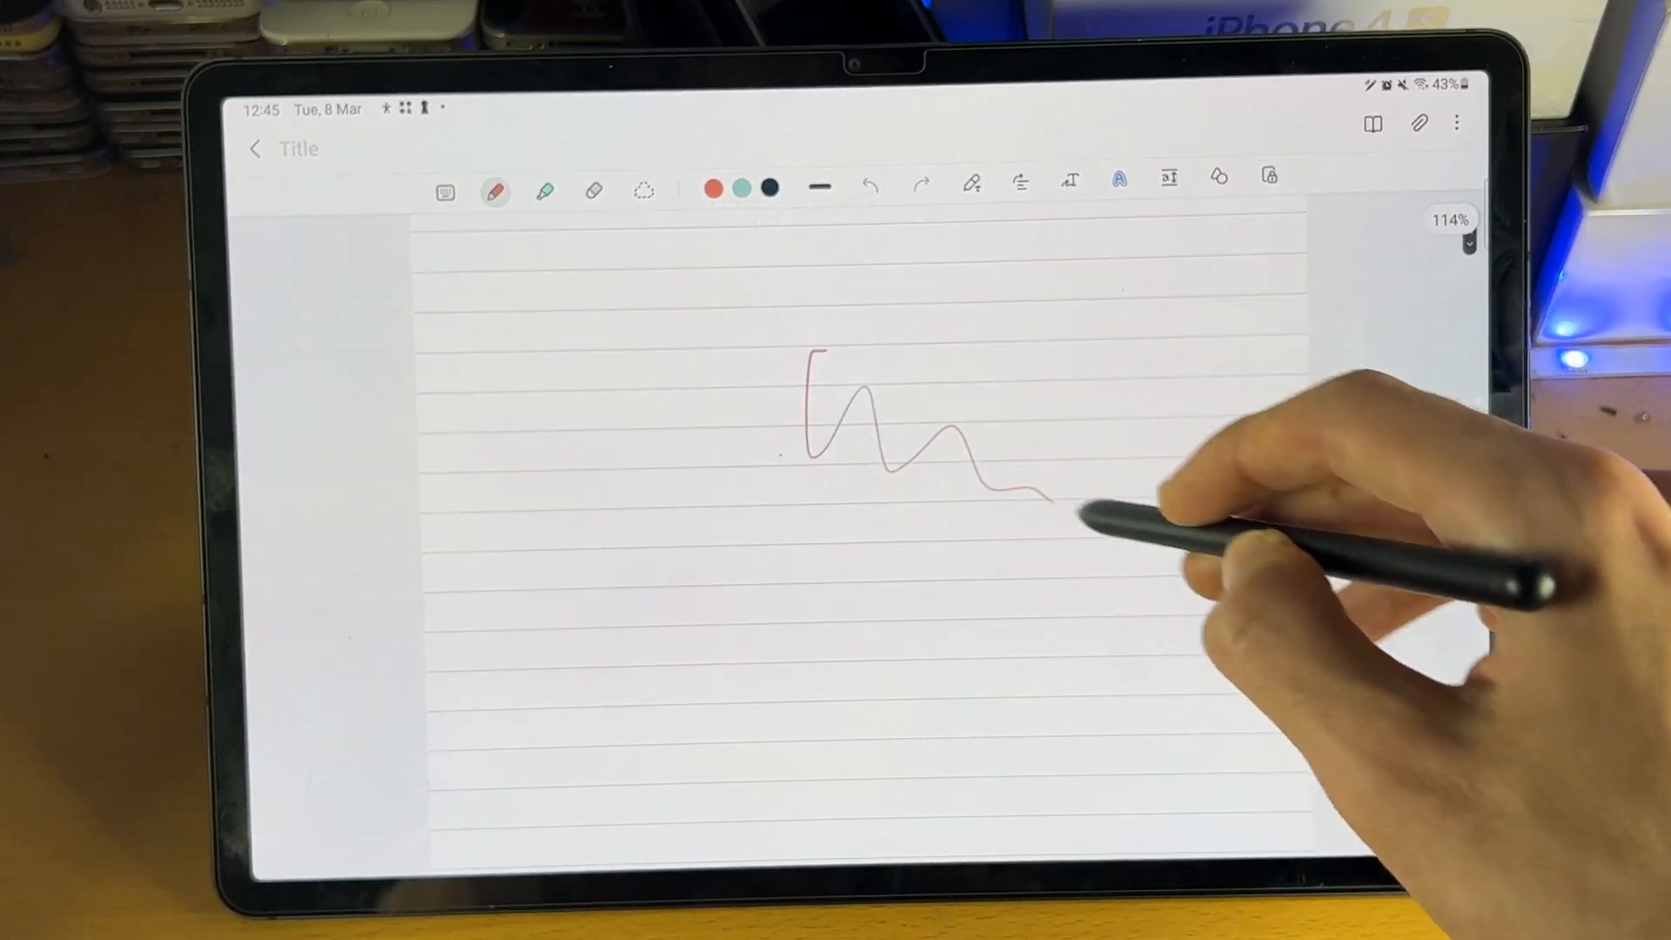
left_click_drag(1007, 302, 1194, 309)
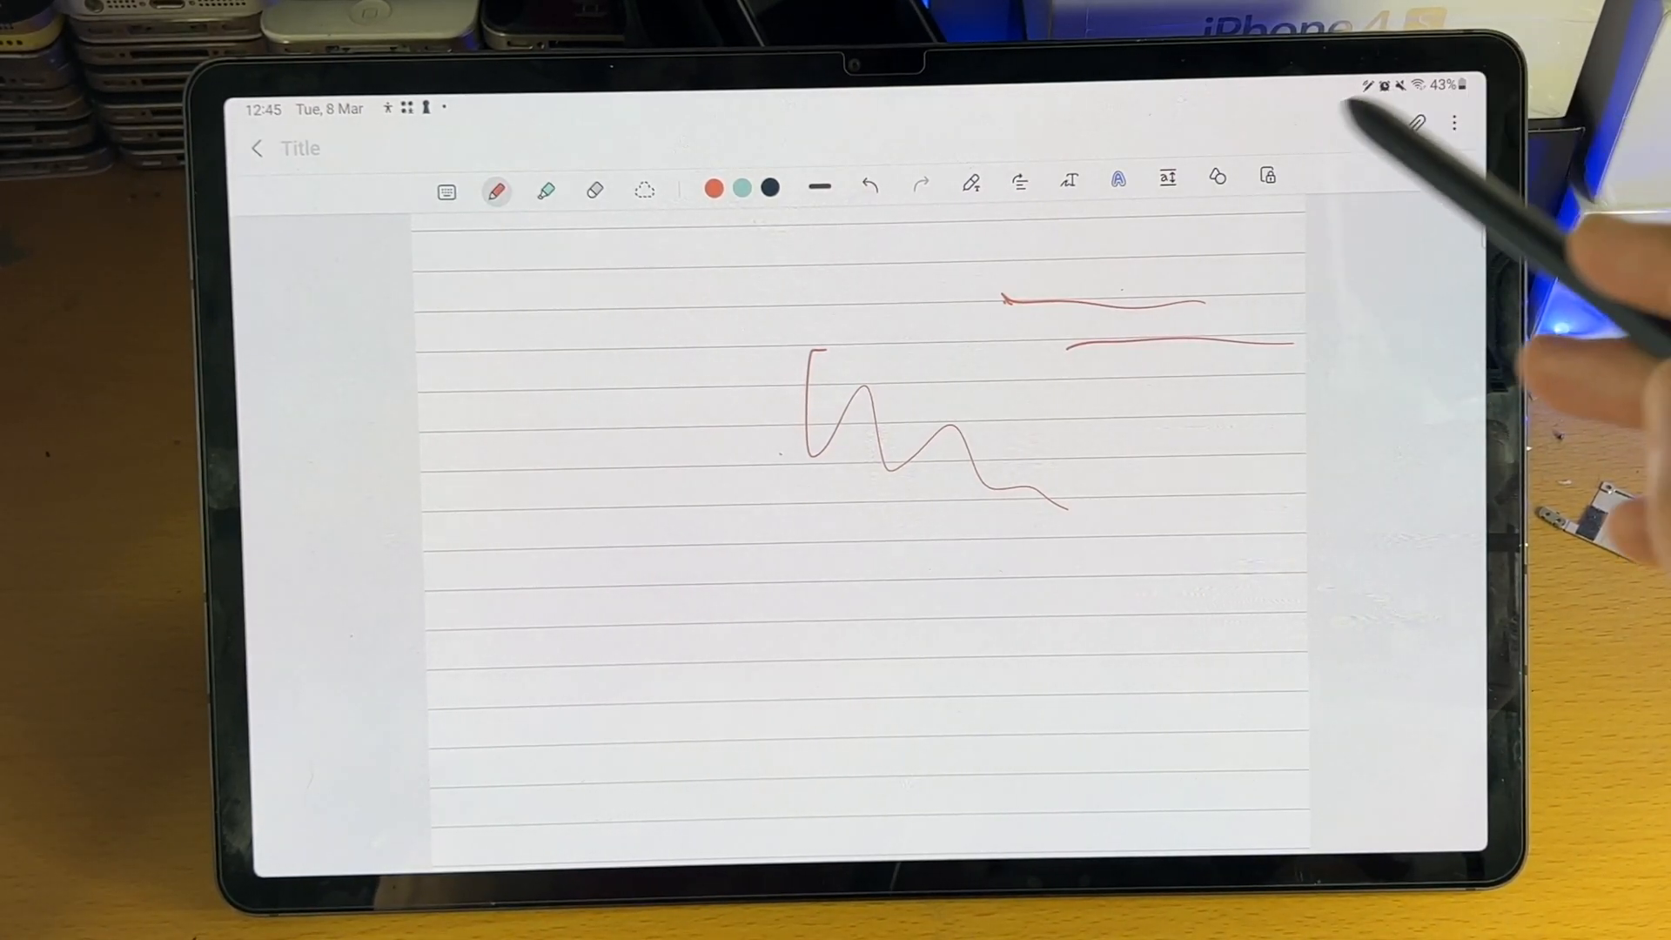
left_click(1454, 123)
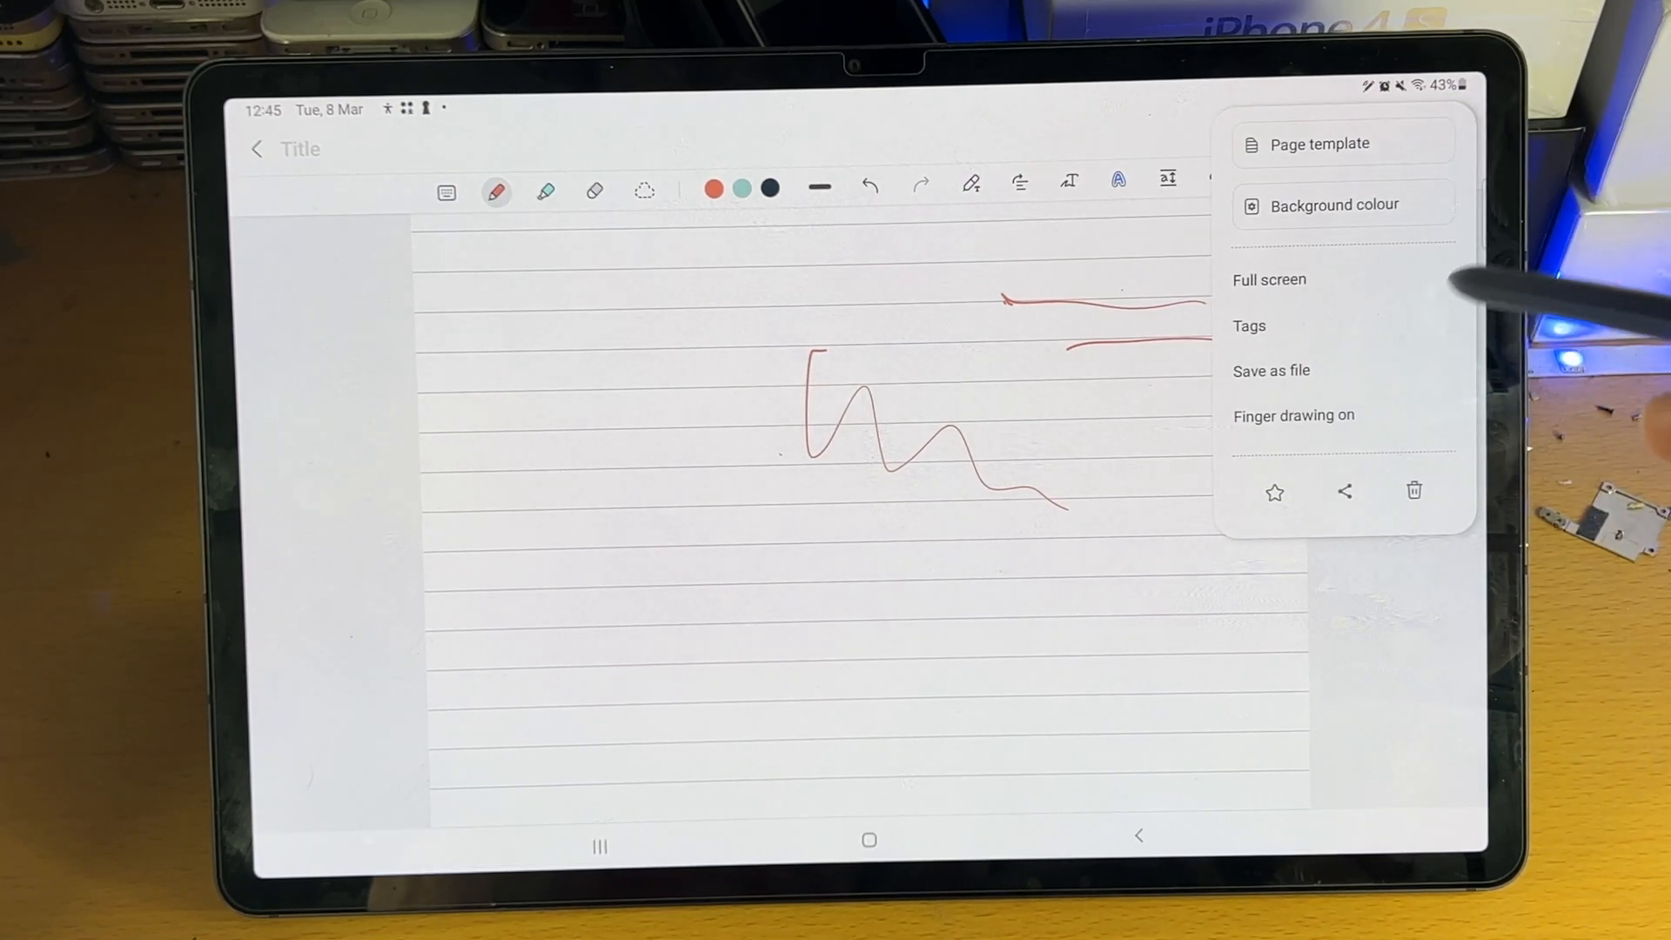
left_click(1326, 143)
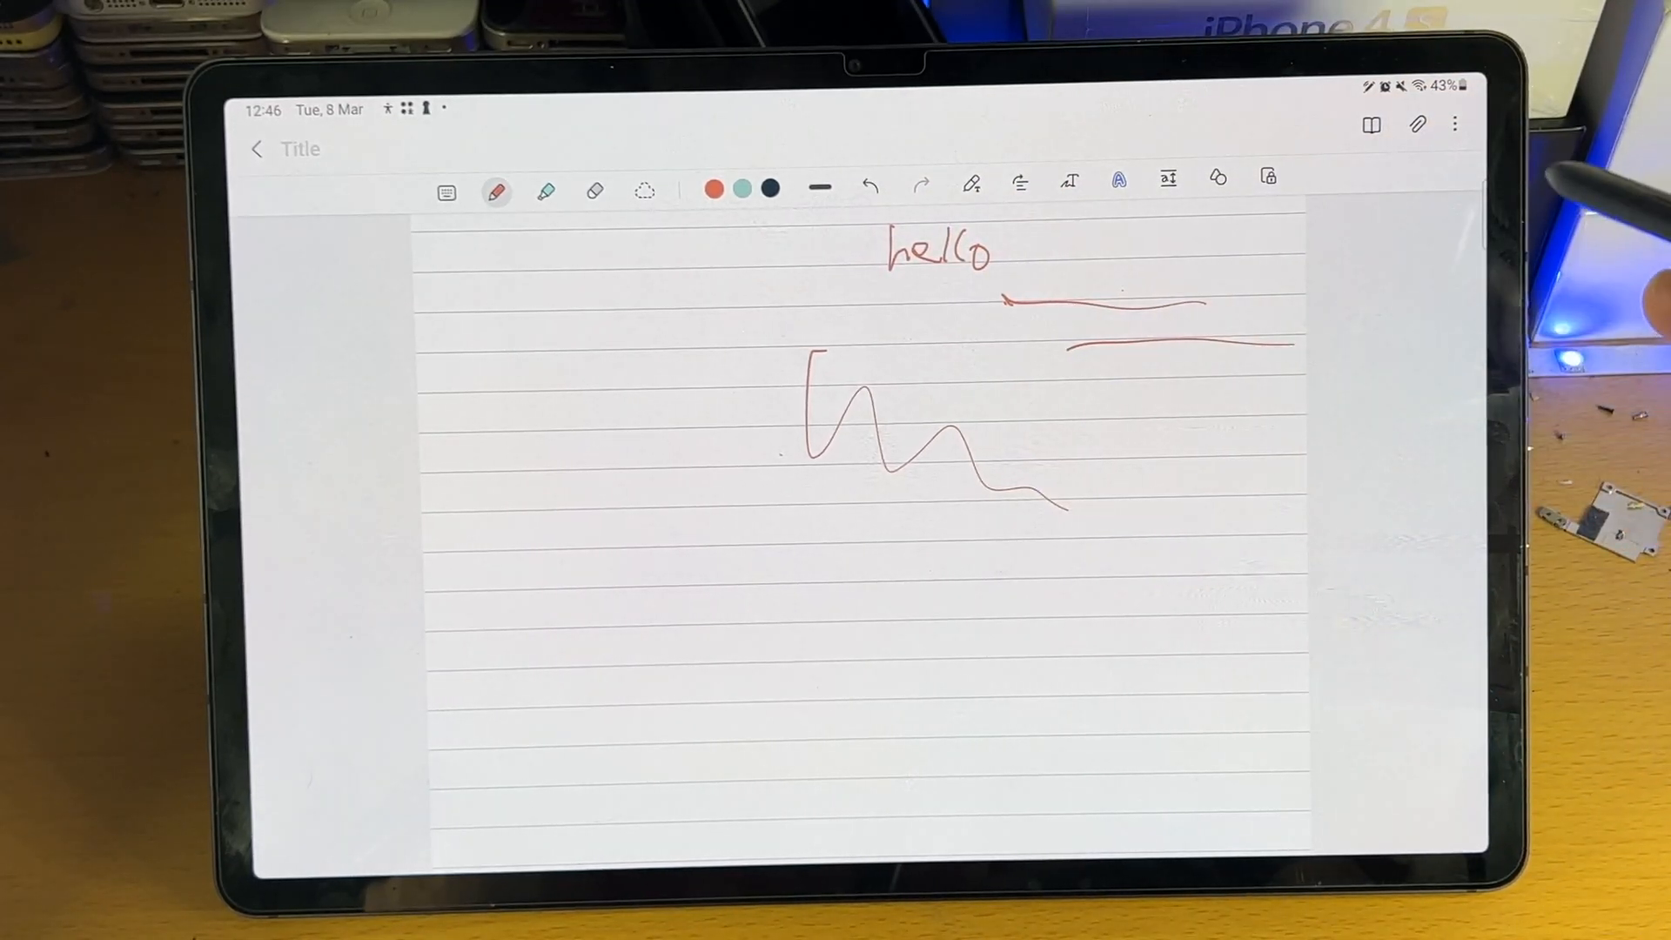
left_click(1454, 123)
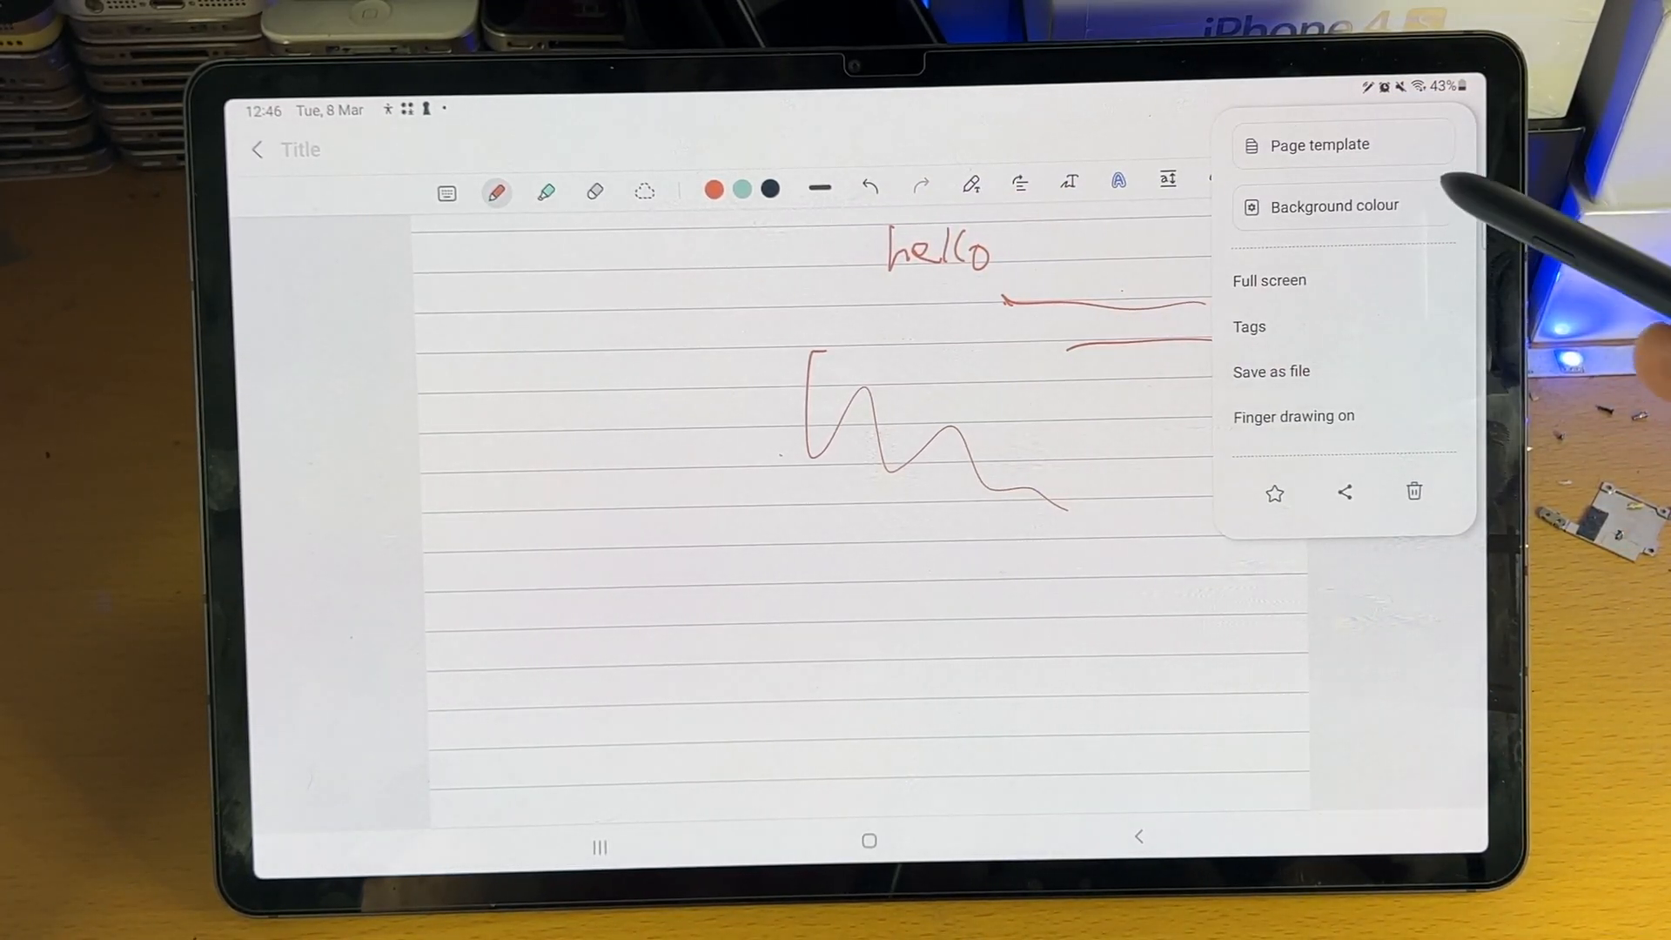
left_click(1334, 205)
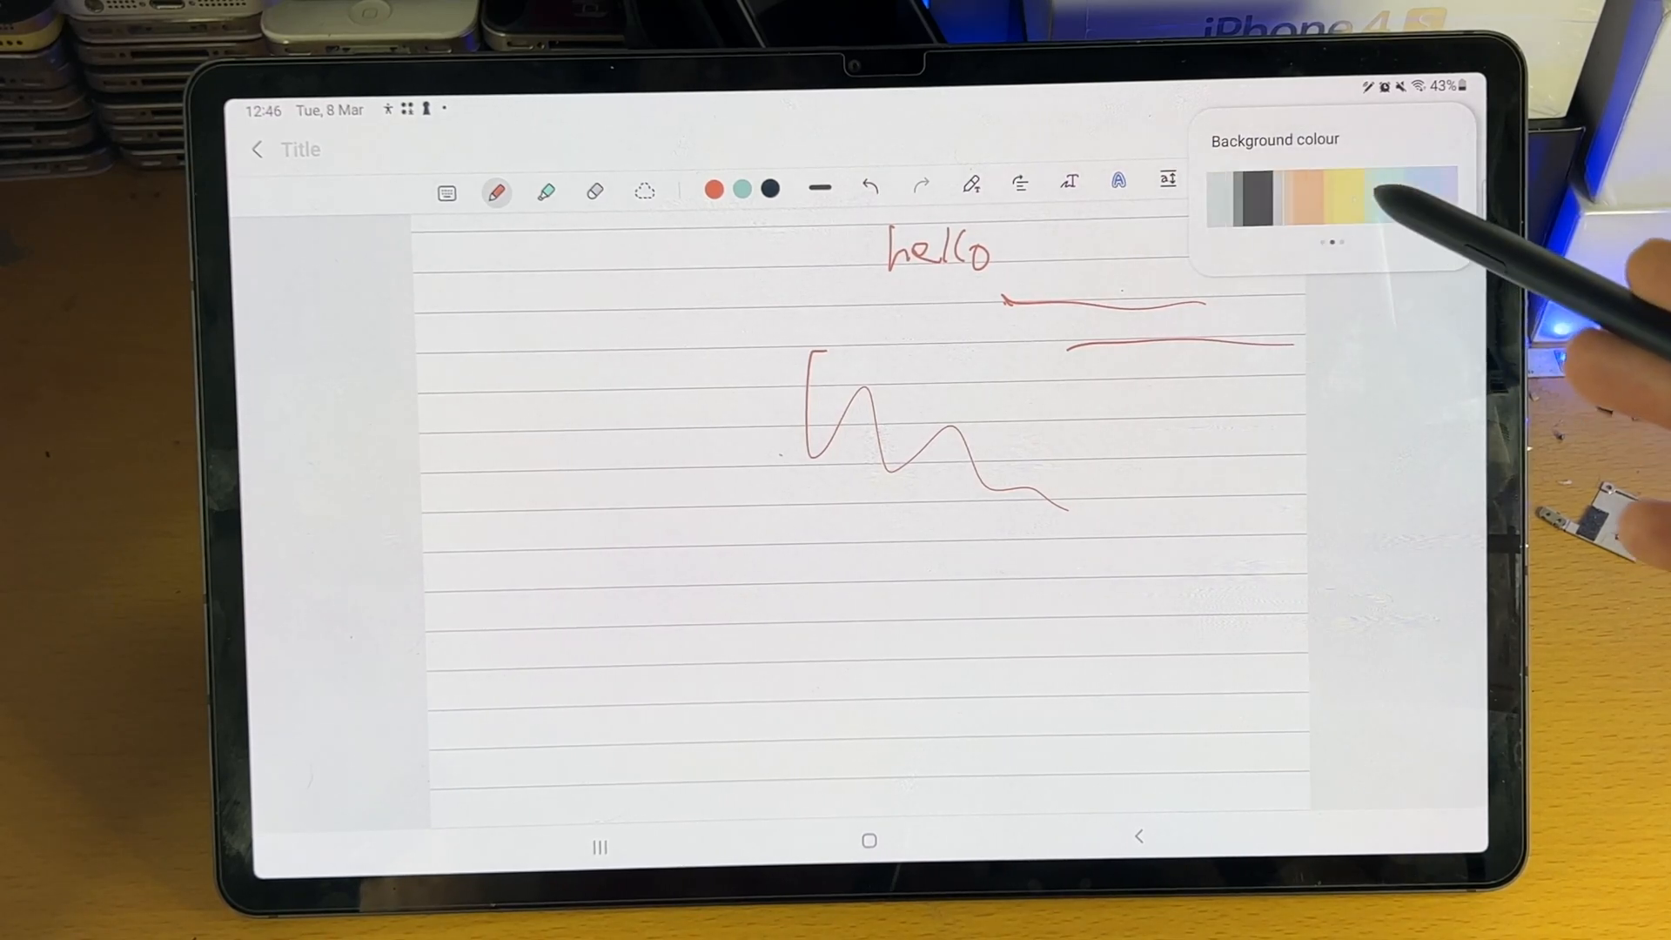
left_click(1233, 200)
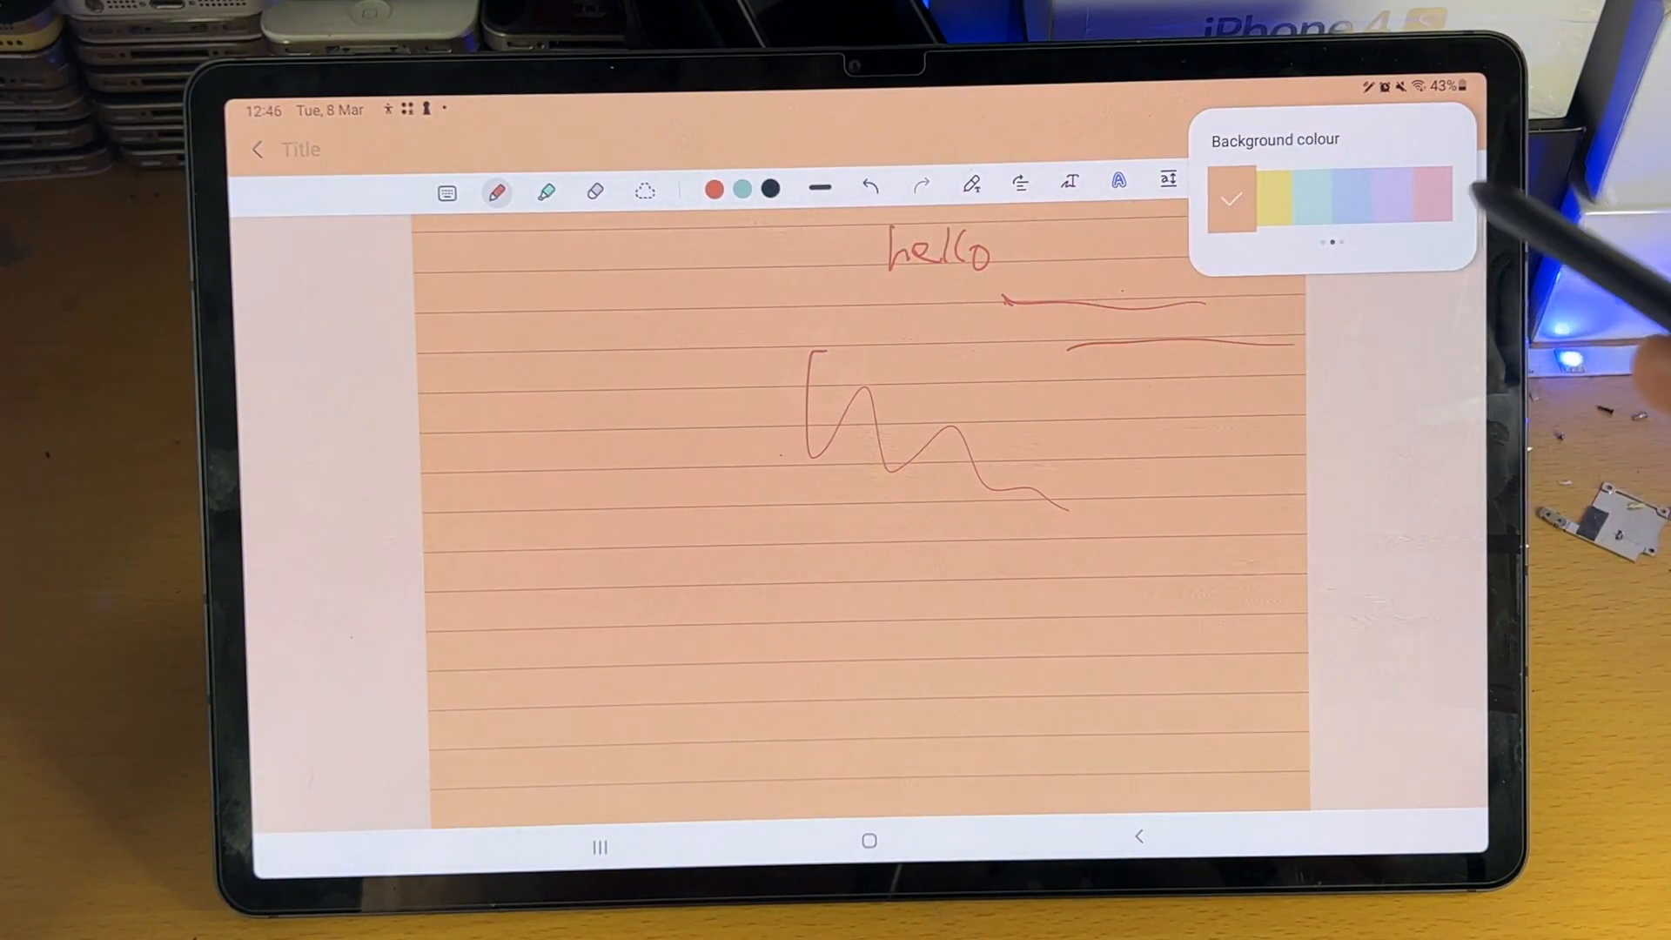
left_click(1234, 200)
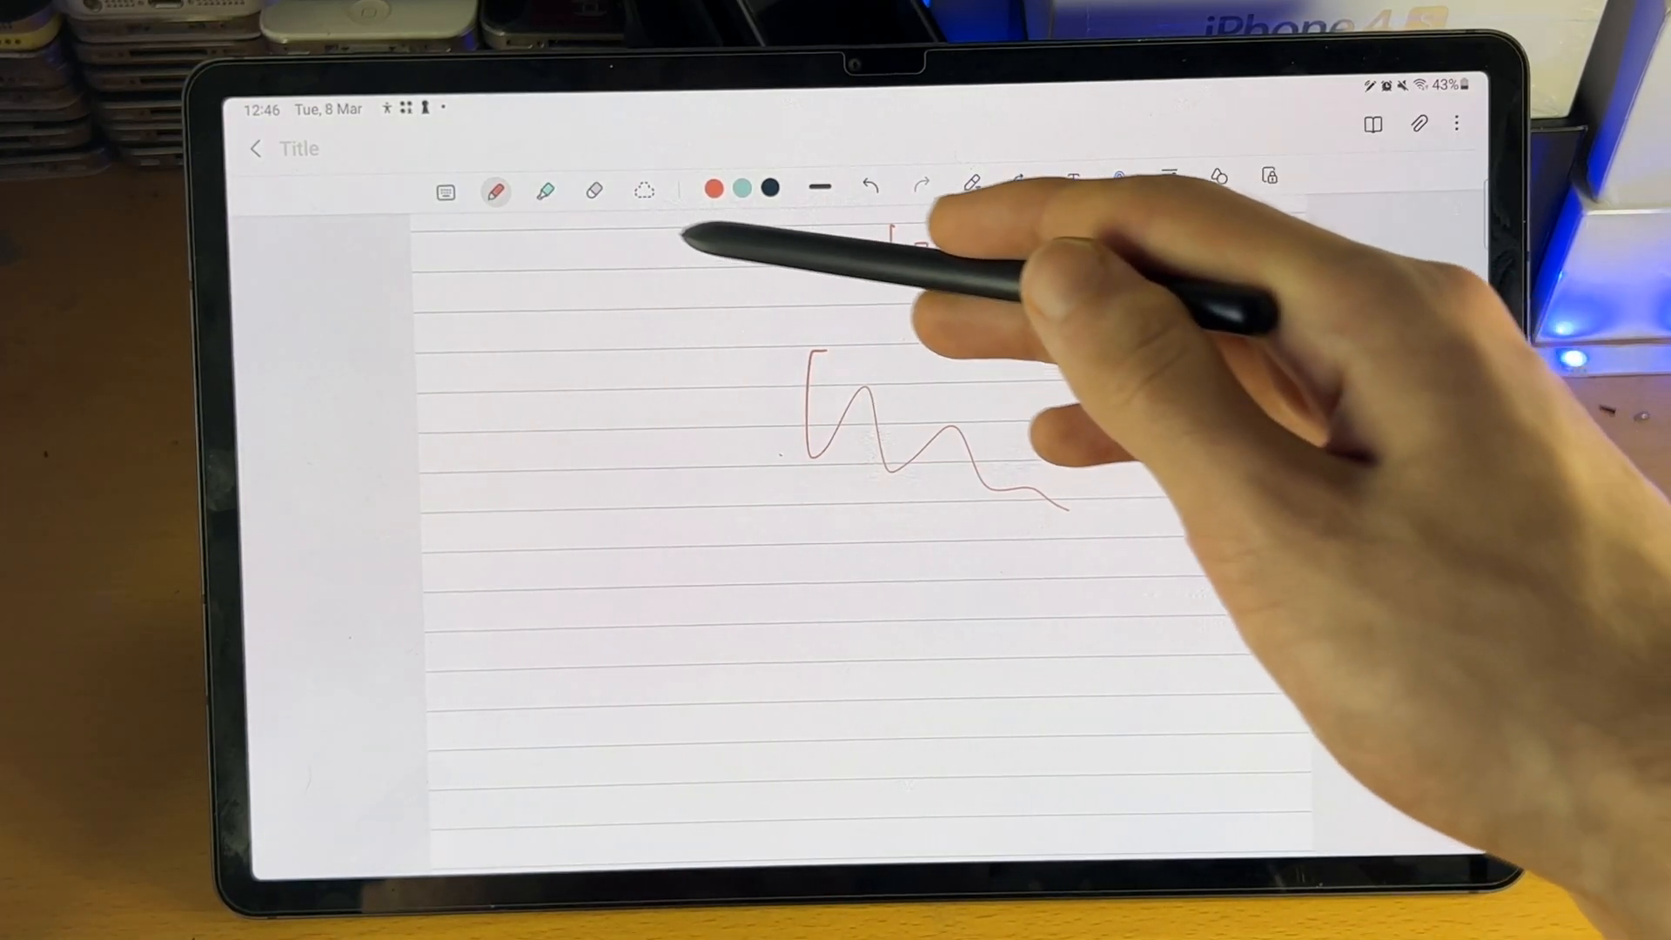
Erase the page and choose thin and bold pen styles for writing My and he.
left_click(595, 190)
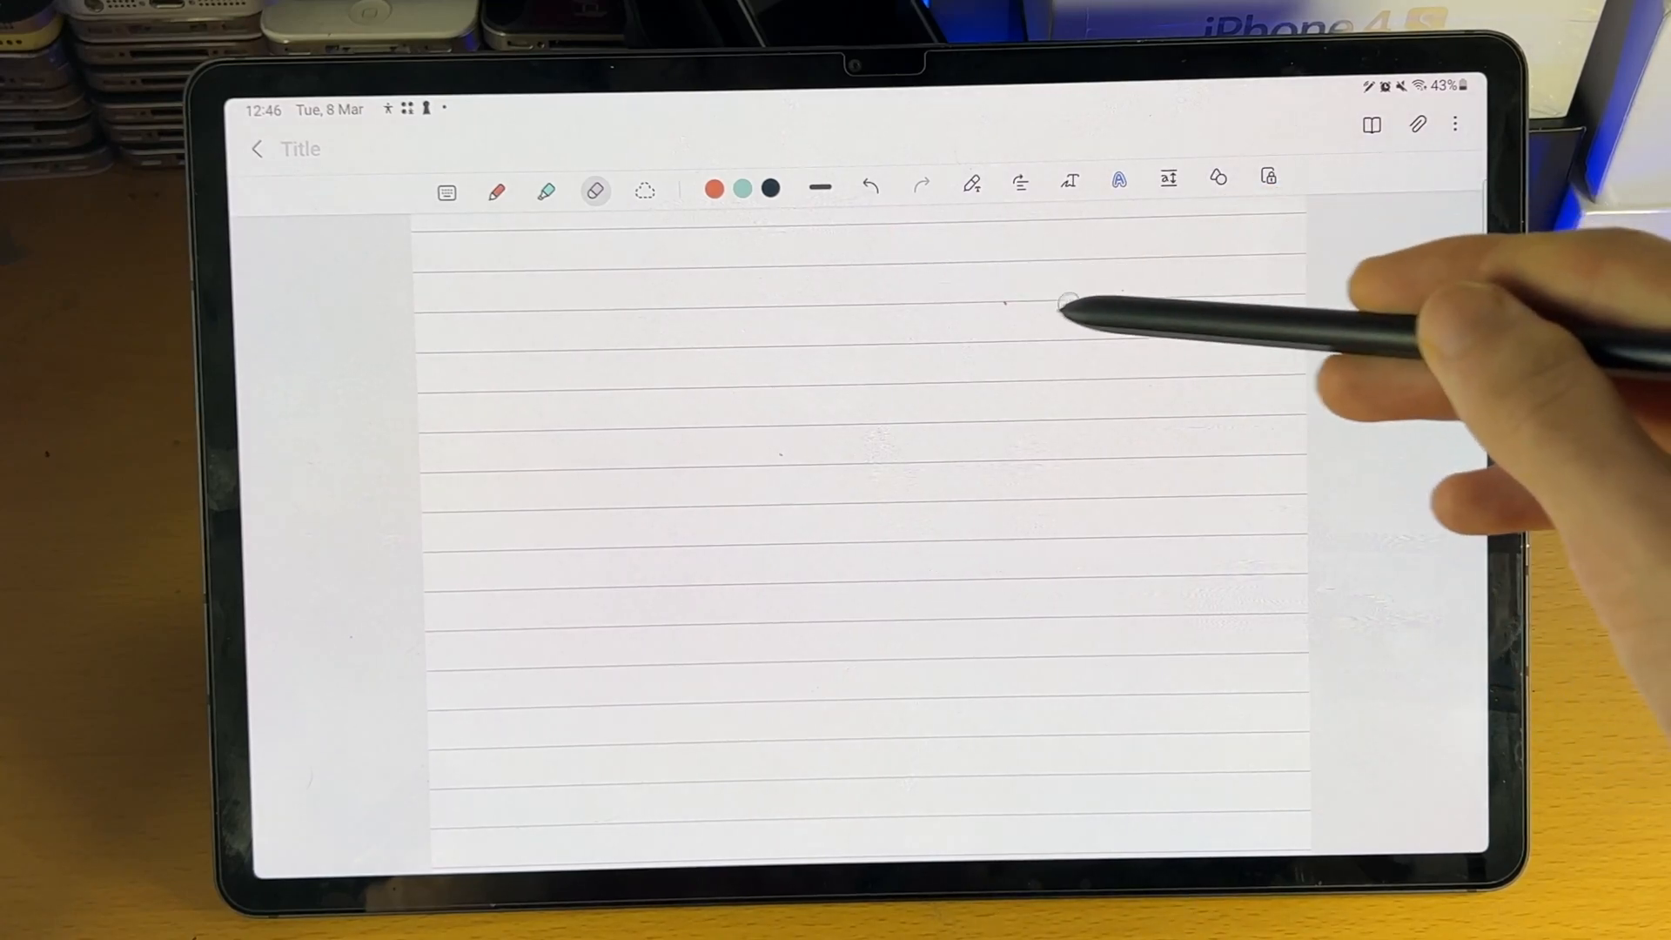
left_click(495, 191)
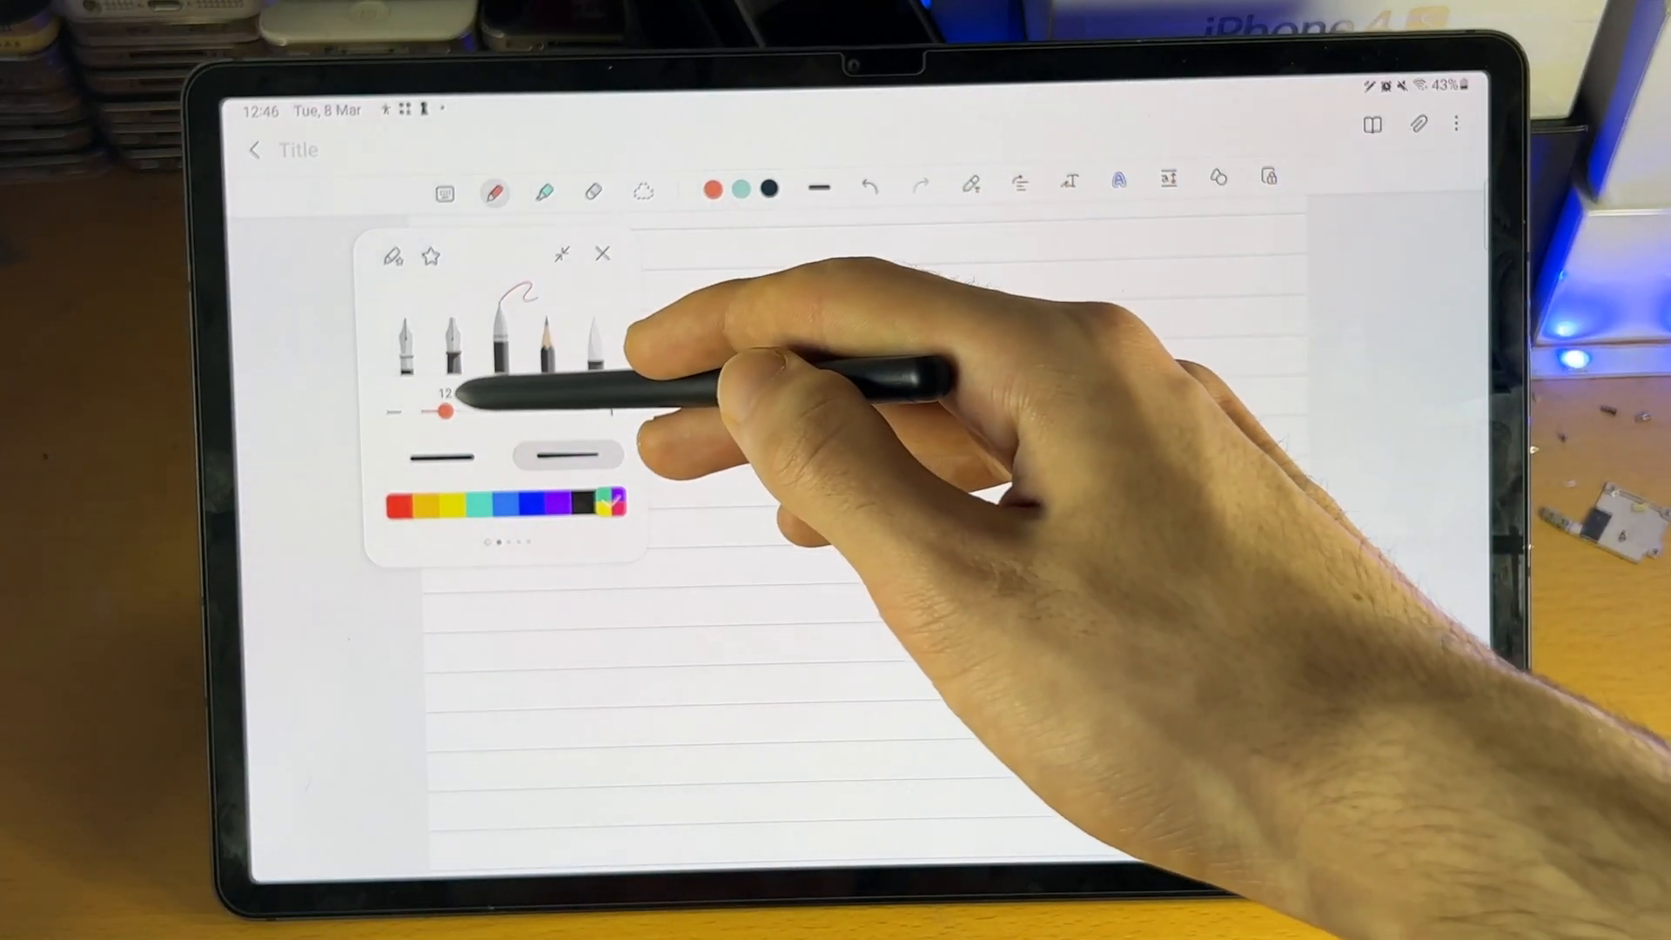
left_click(602, 255)
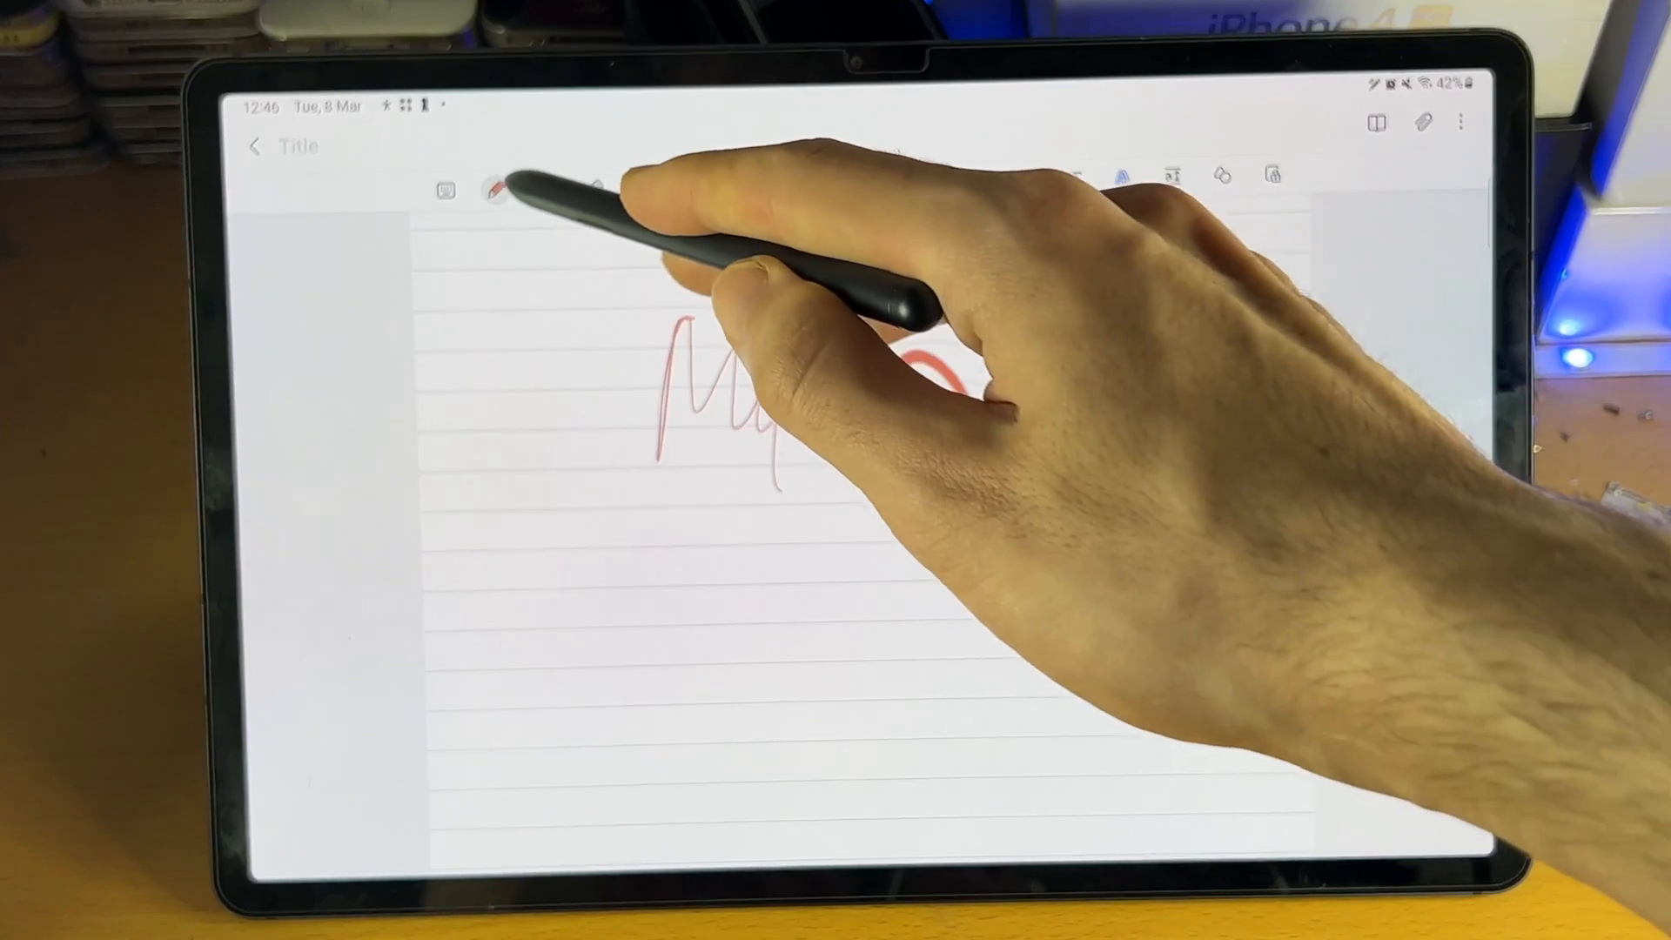
left_click(493, 189)
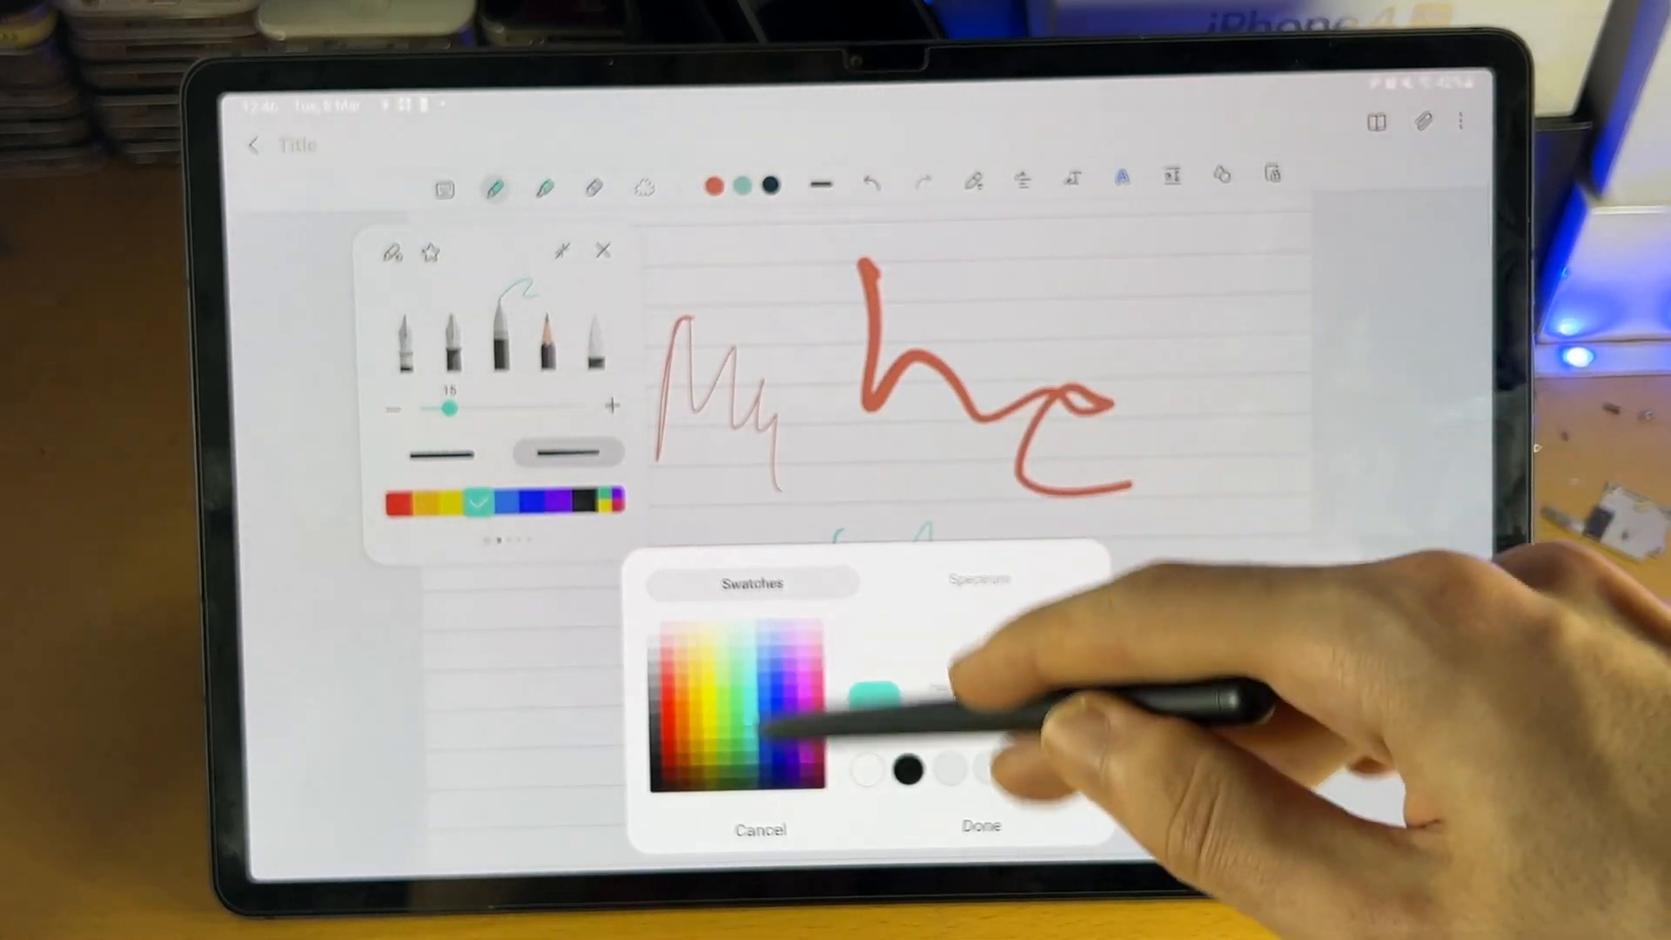
Confirm the teal pen colour and draw teal zigzags, a large circle and a curve.
left_click(979, 829)
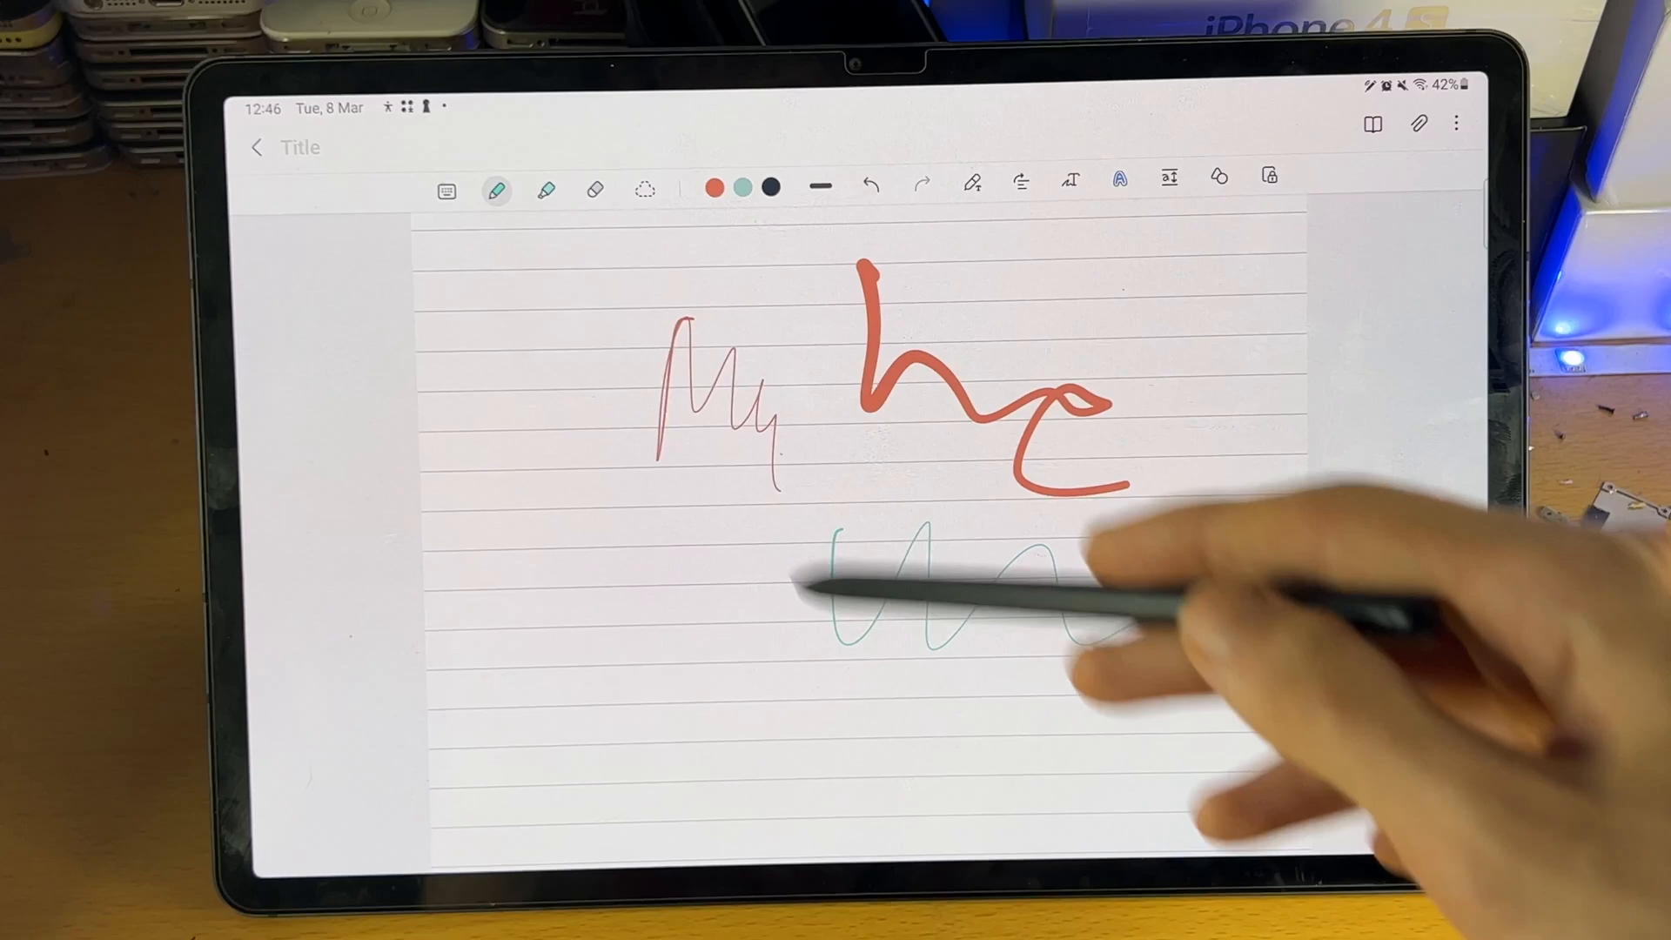
left_click(496, 189)
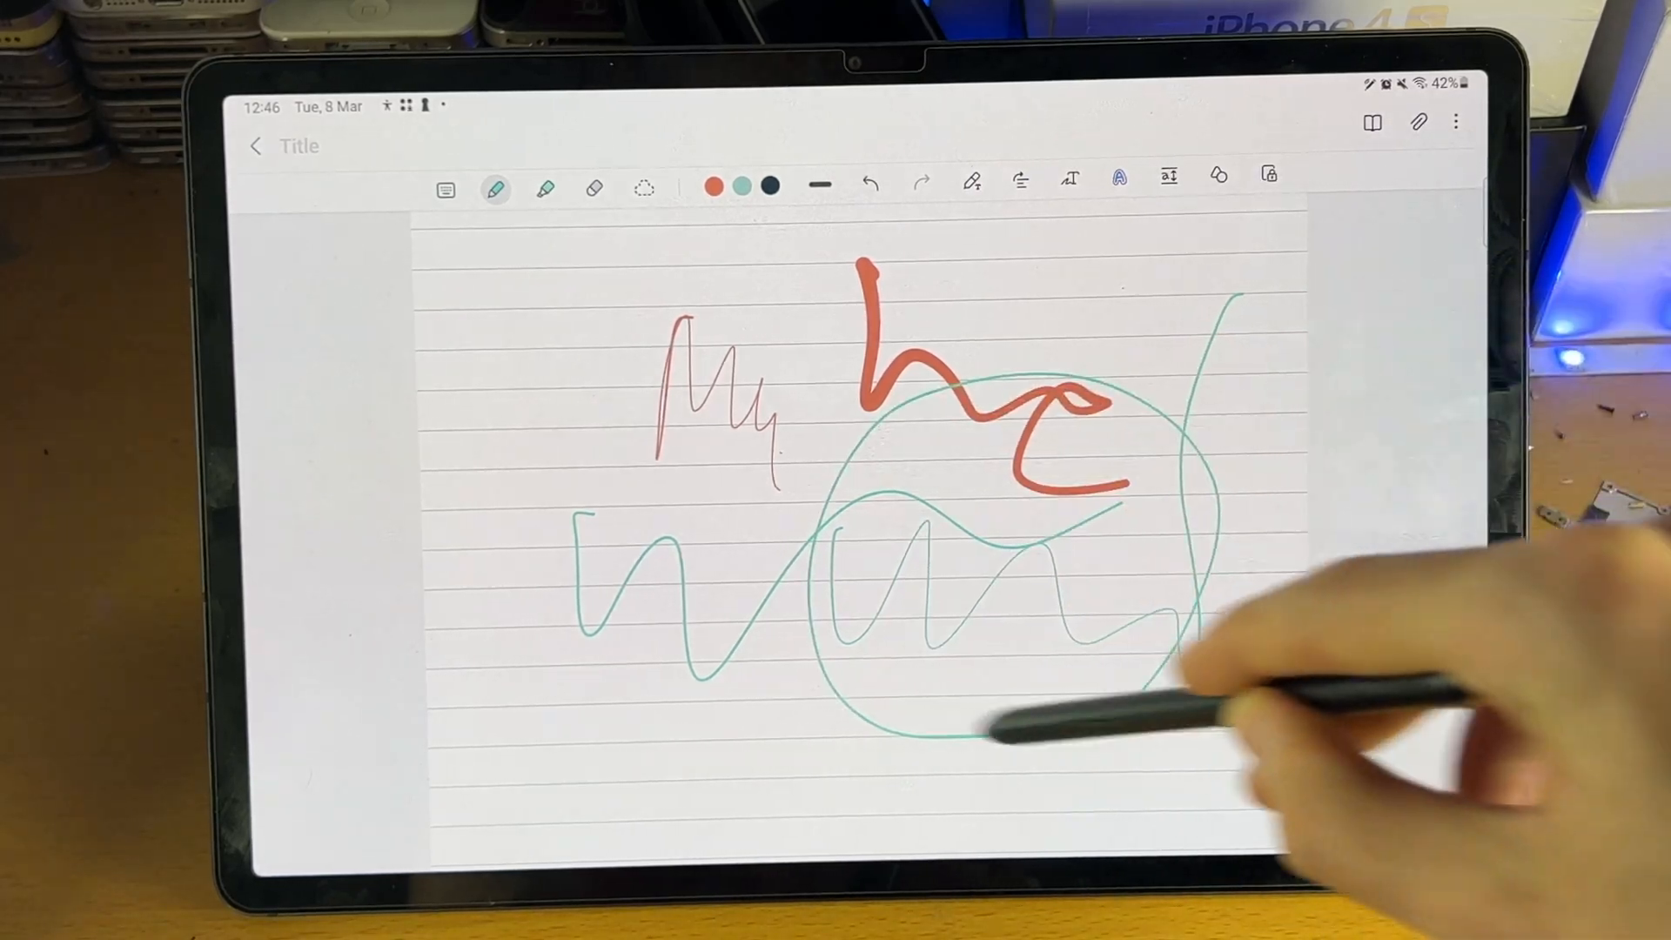
left_click(494, 189)
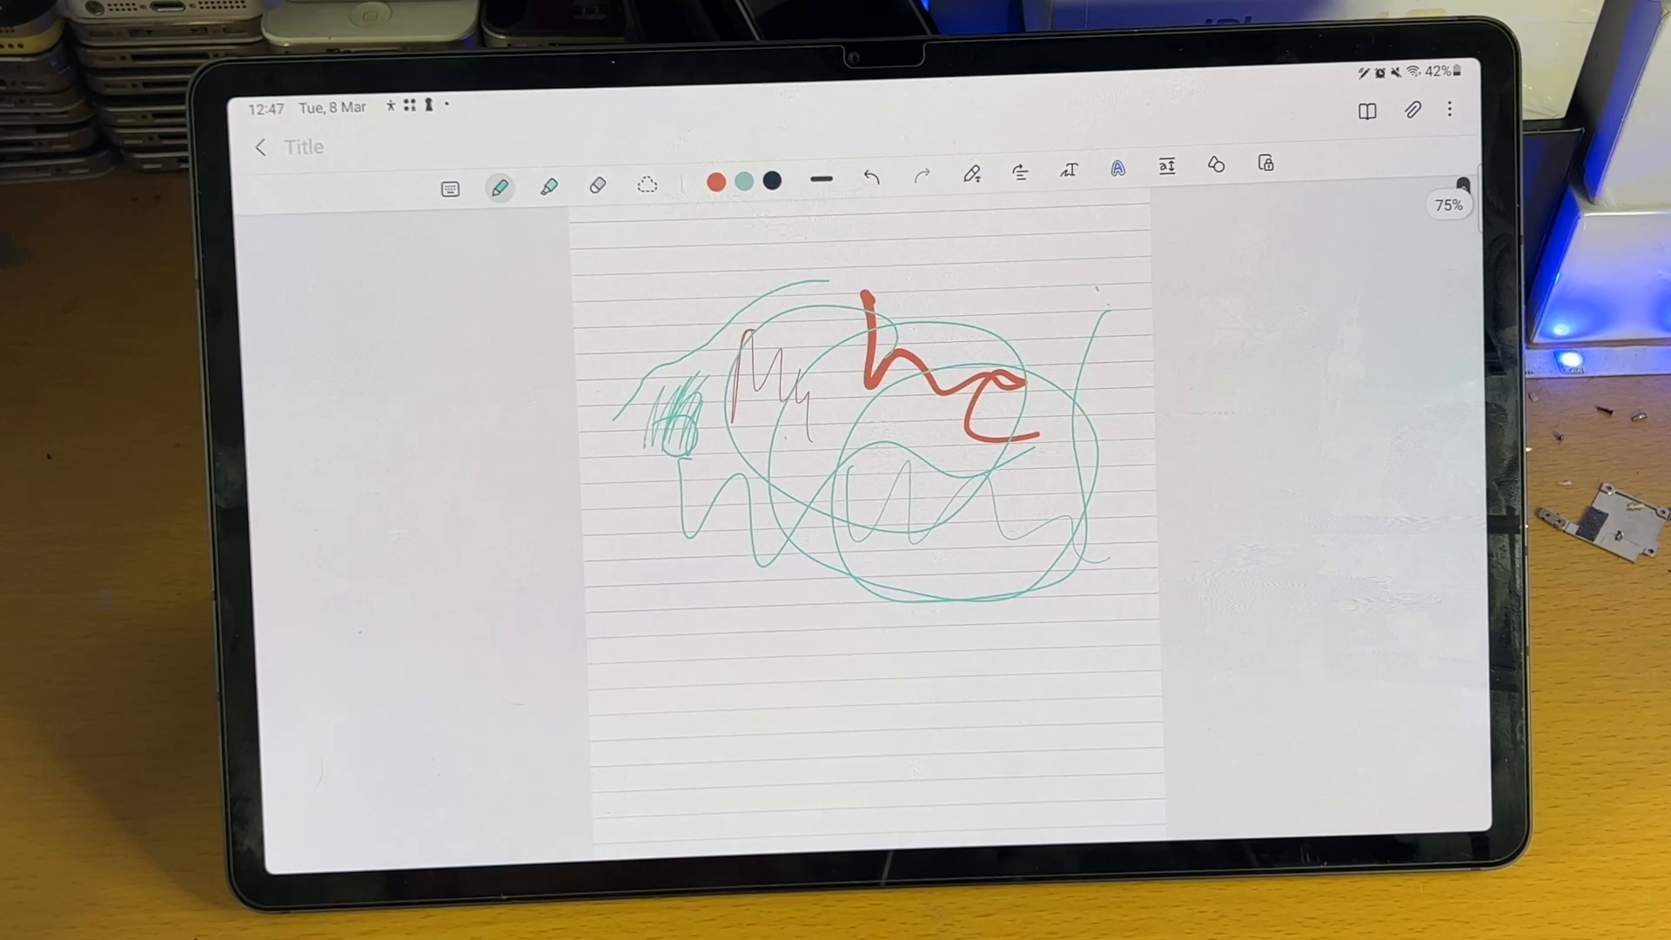
Select the highlighter tool in the toolbar.
left_click(546, 181)
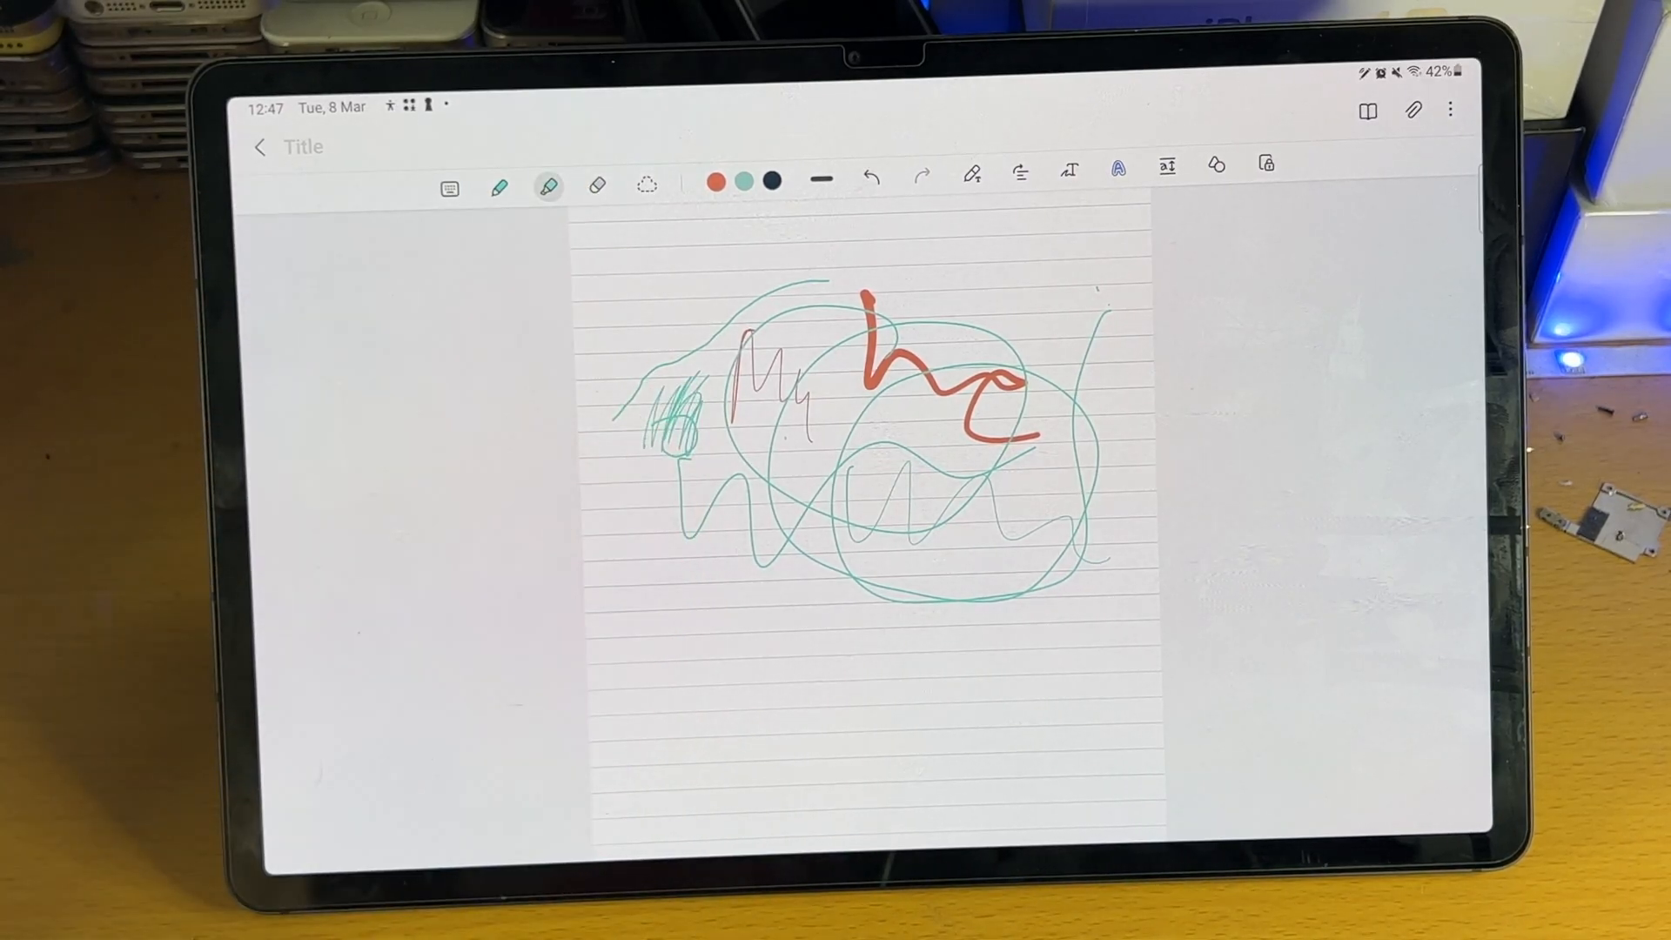
Drag a teal highlight stroke across the red handwriting near the top.
left_click_drag(885, 389, 1140, 384)
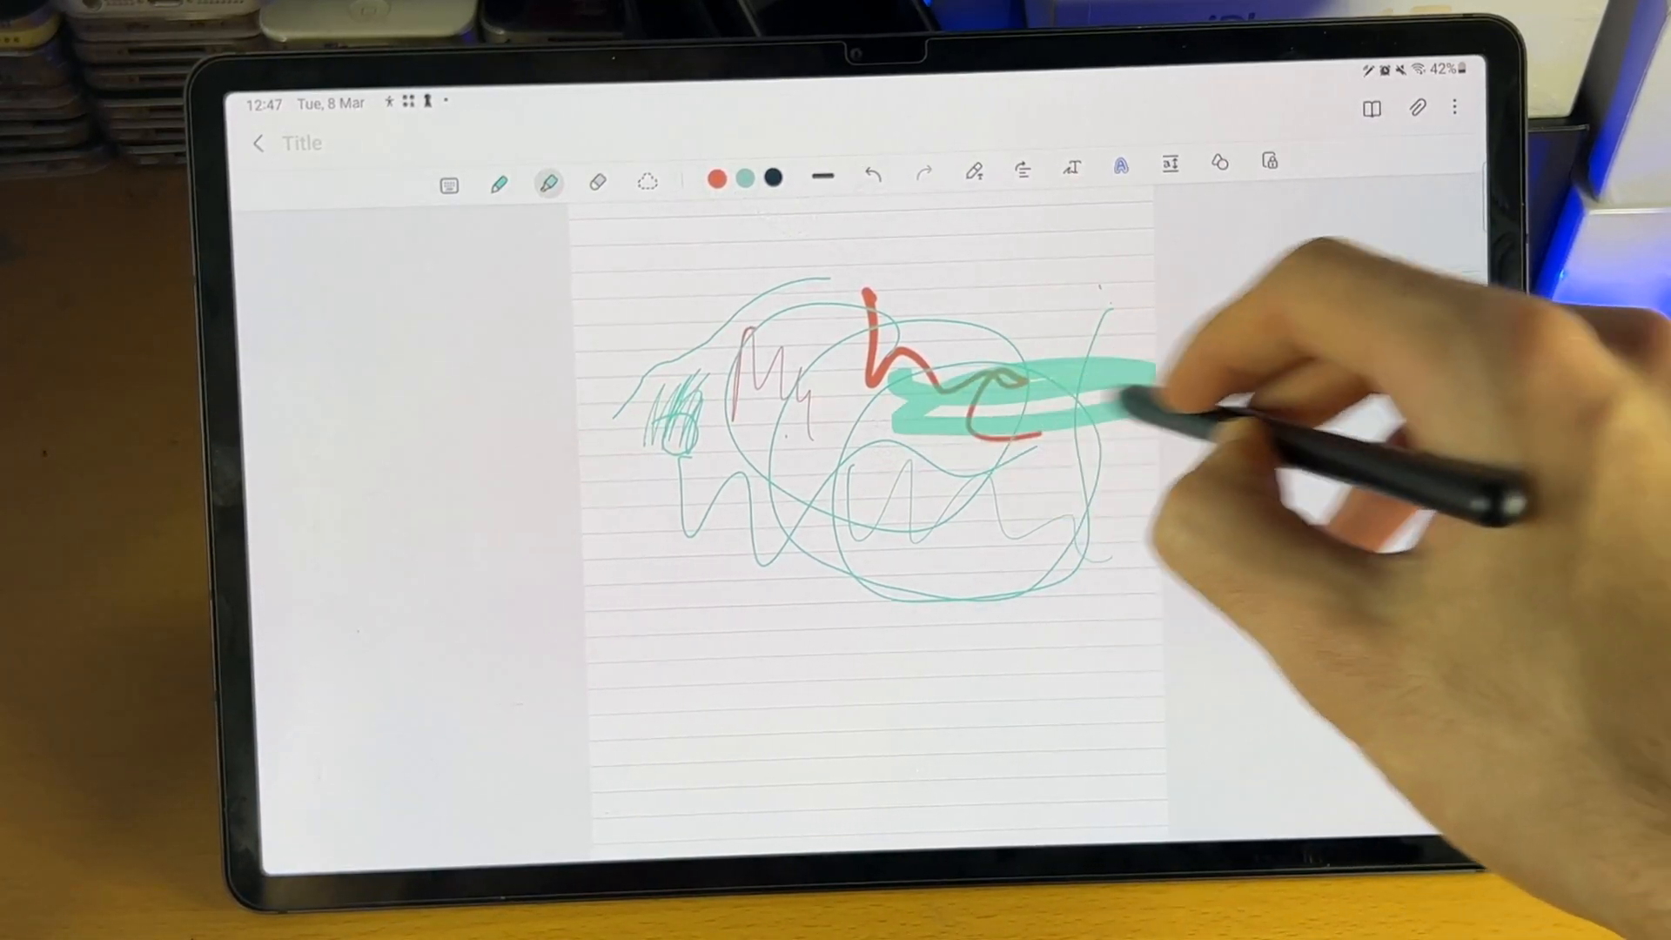
left_click(548, 181)
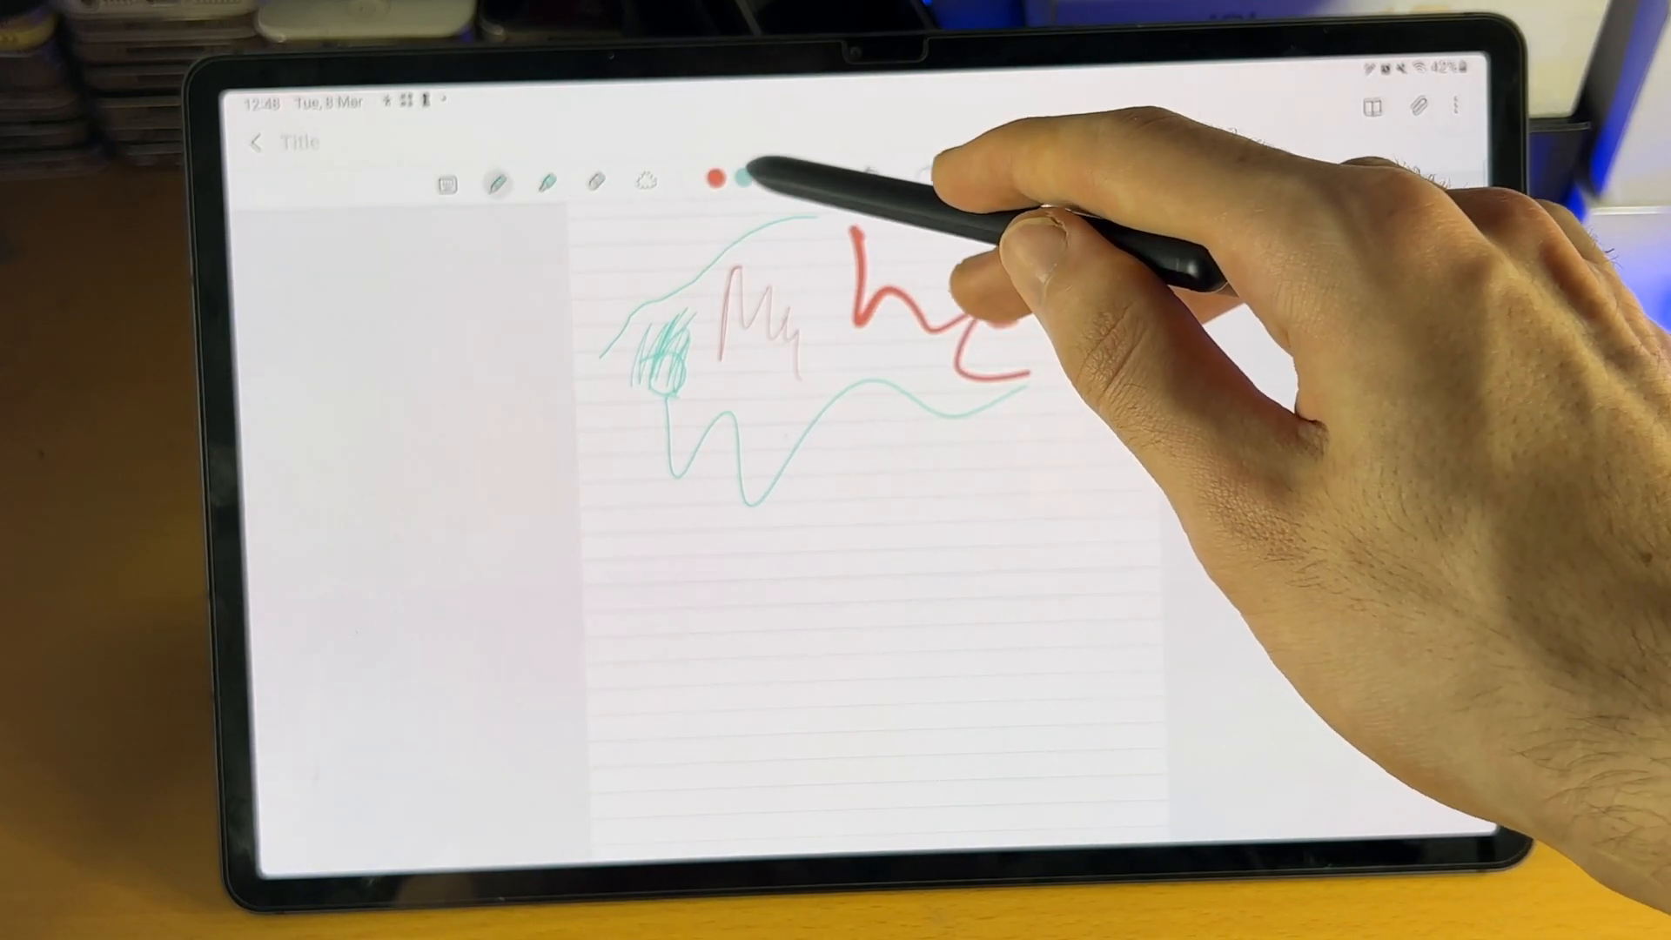
Switch the pen to red, scribble on the lower page, and toggle pen settings.
left_click(495, 179)
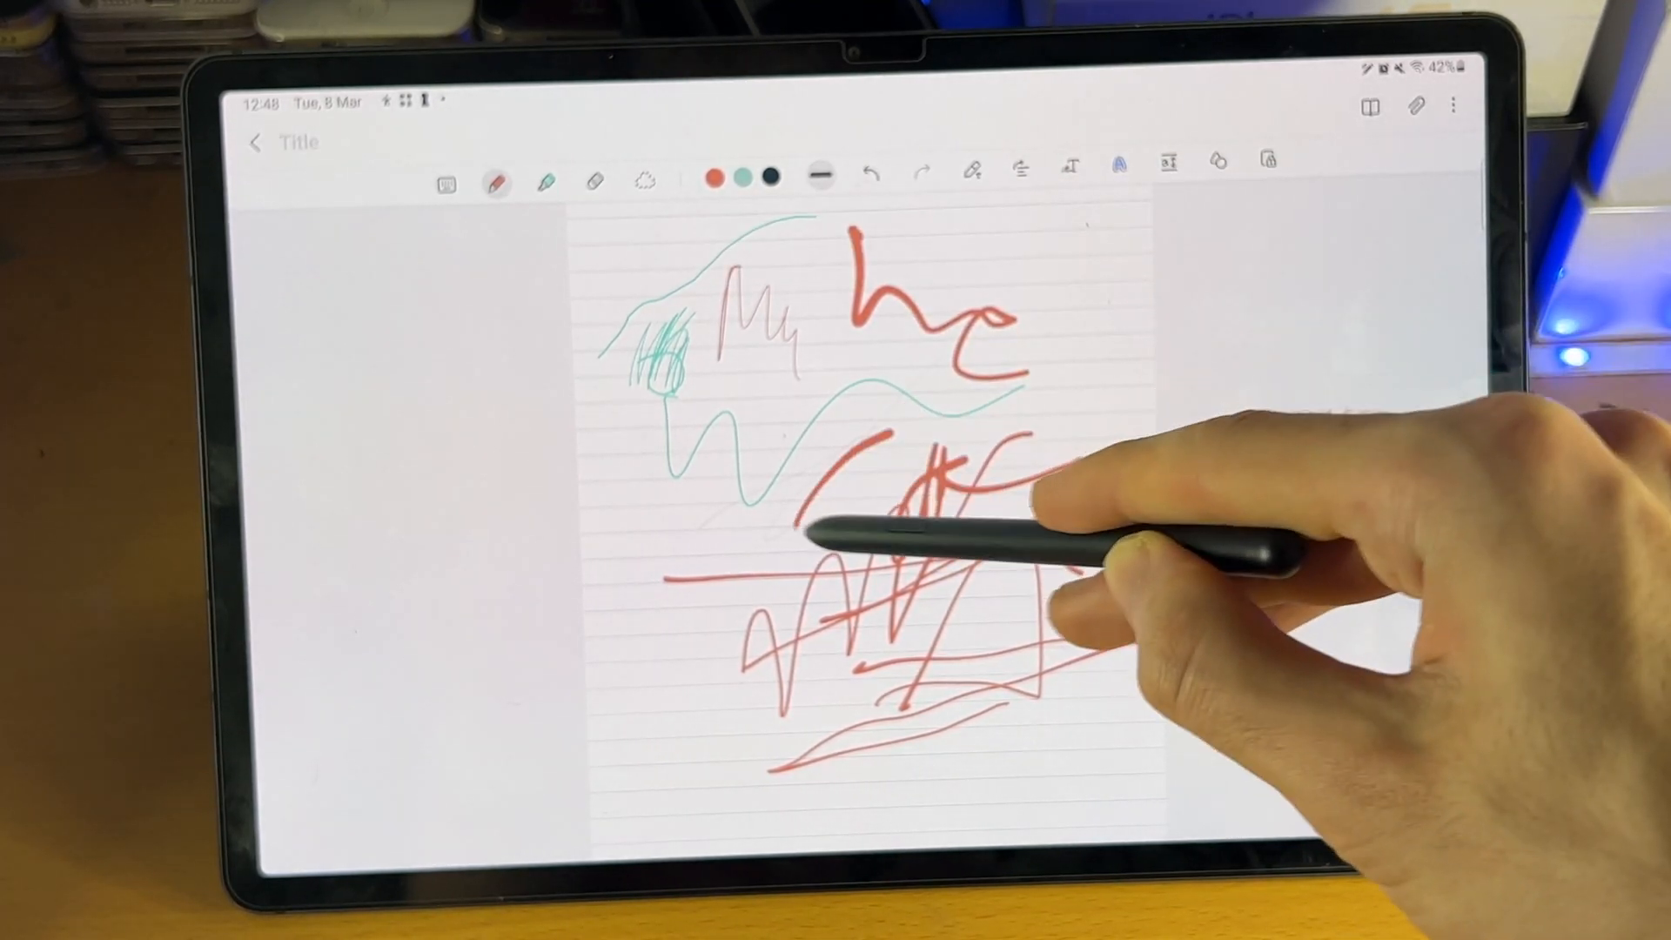
left_click(523, 181)
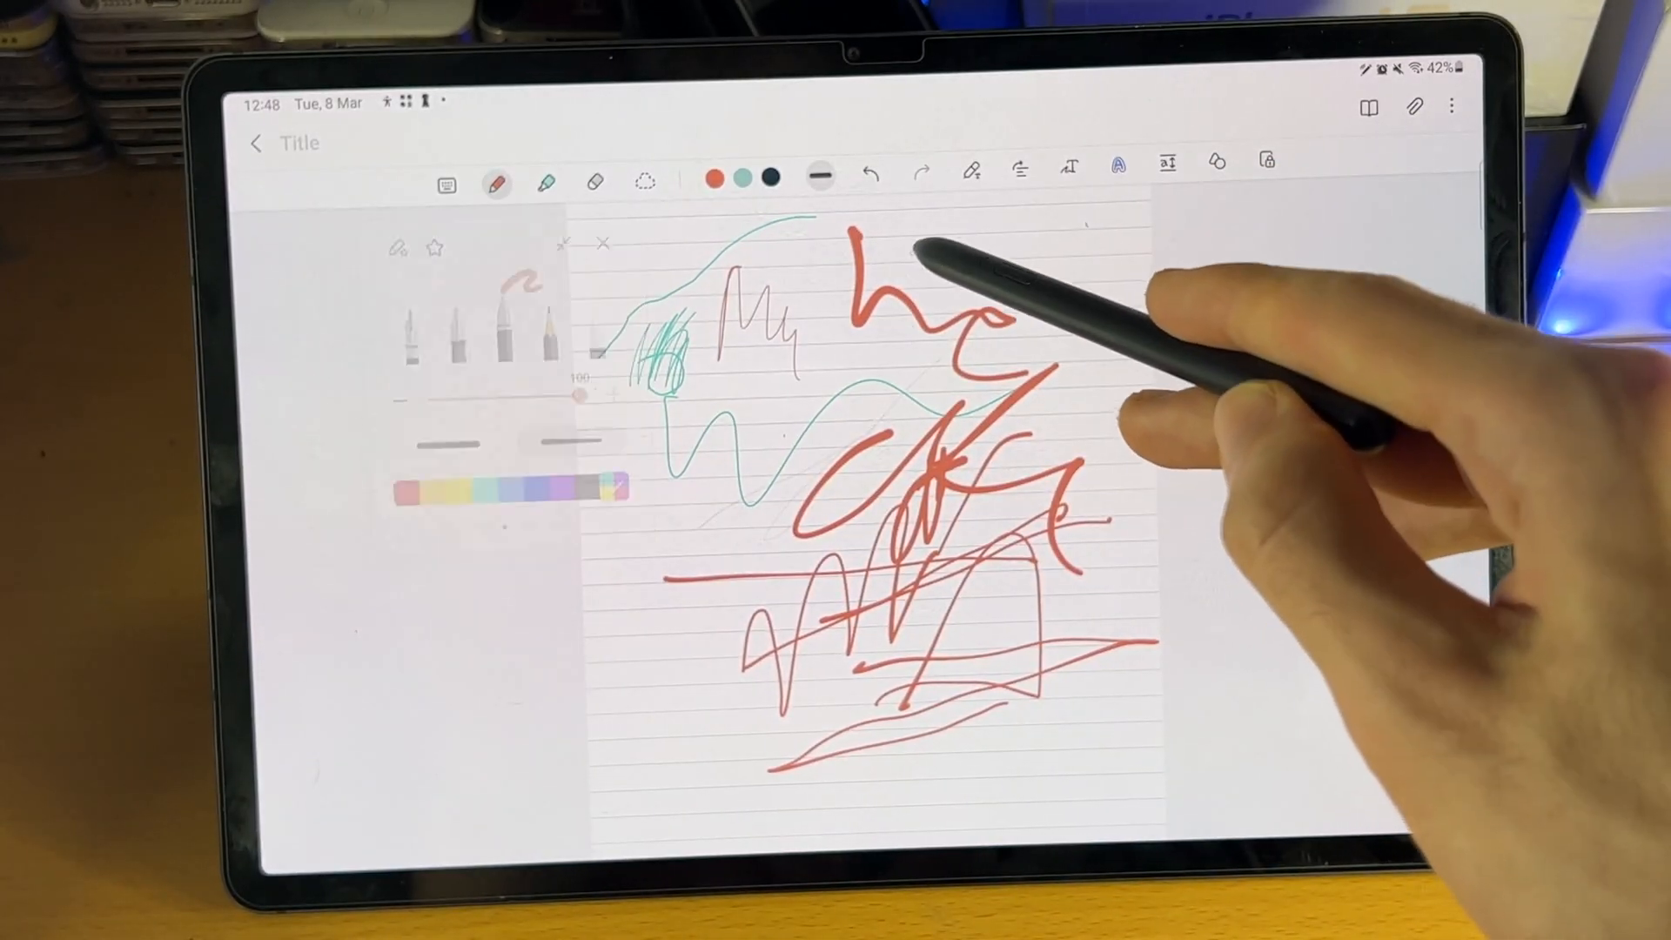
left_click(871, 171)
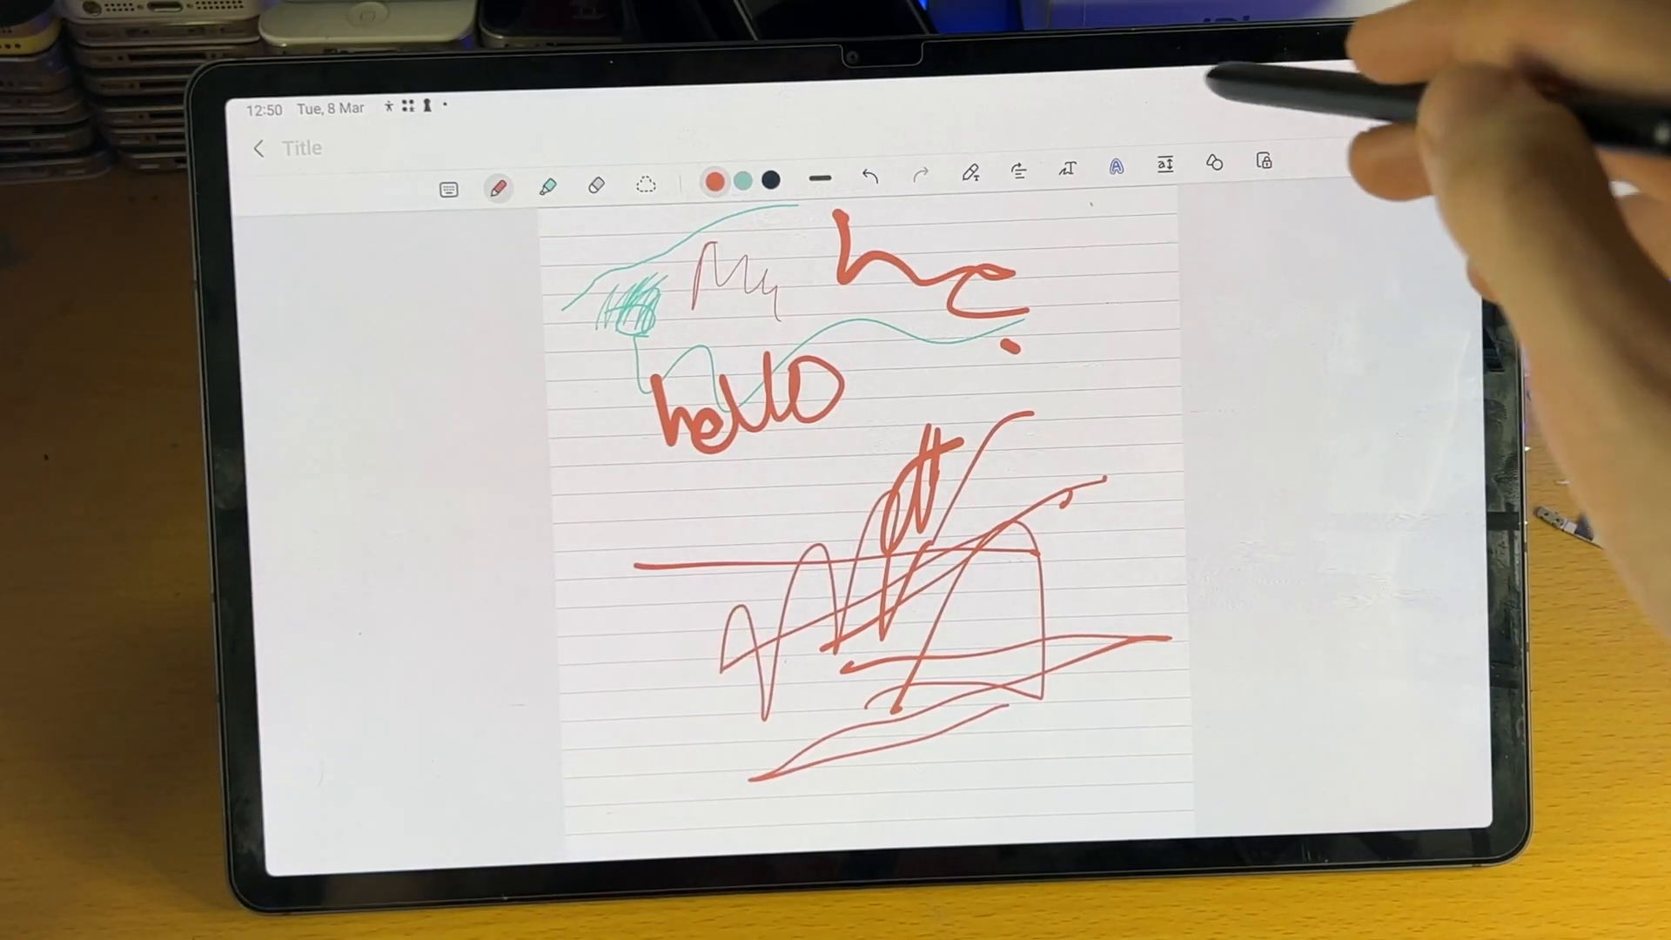
Use Change style to turn the wave and scribbles blue and hello thick teal.
left_click(1164, 177)
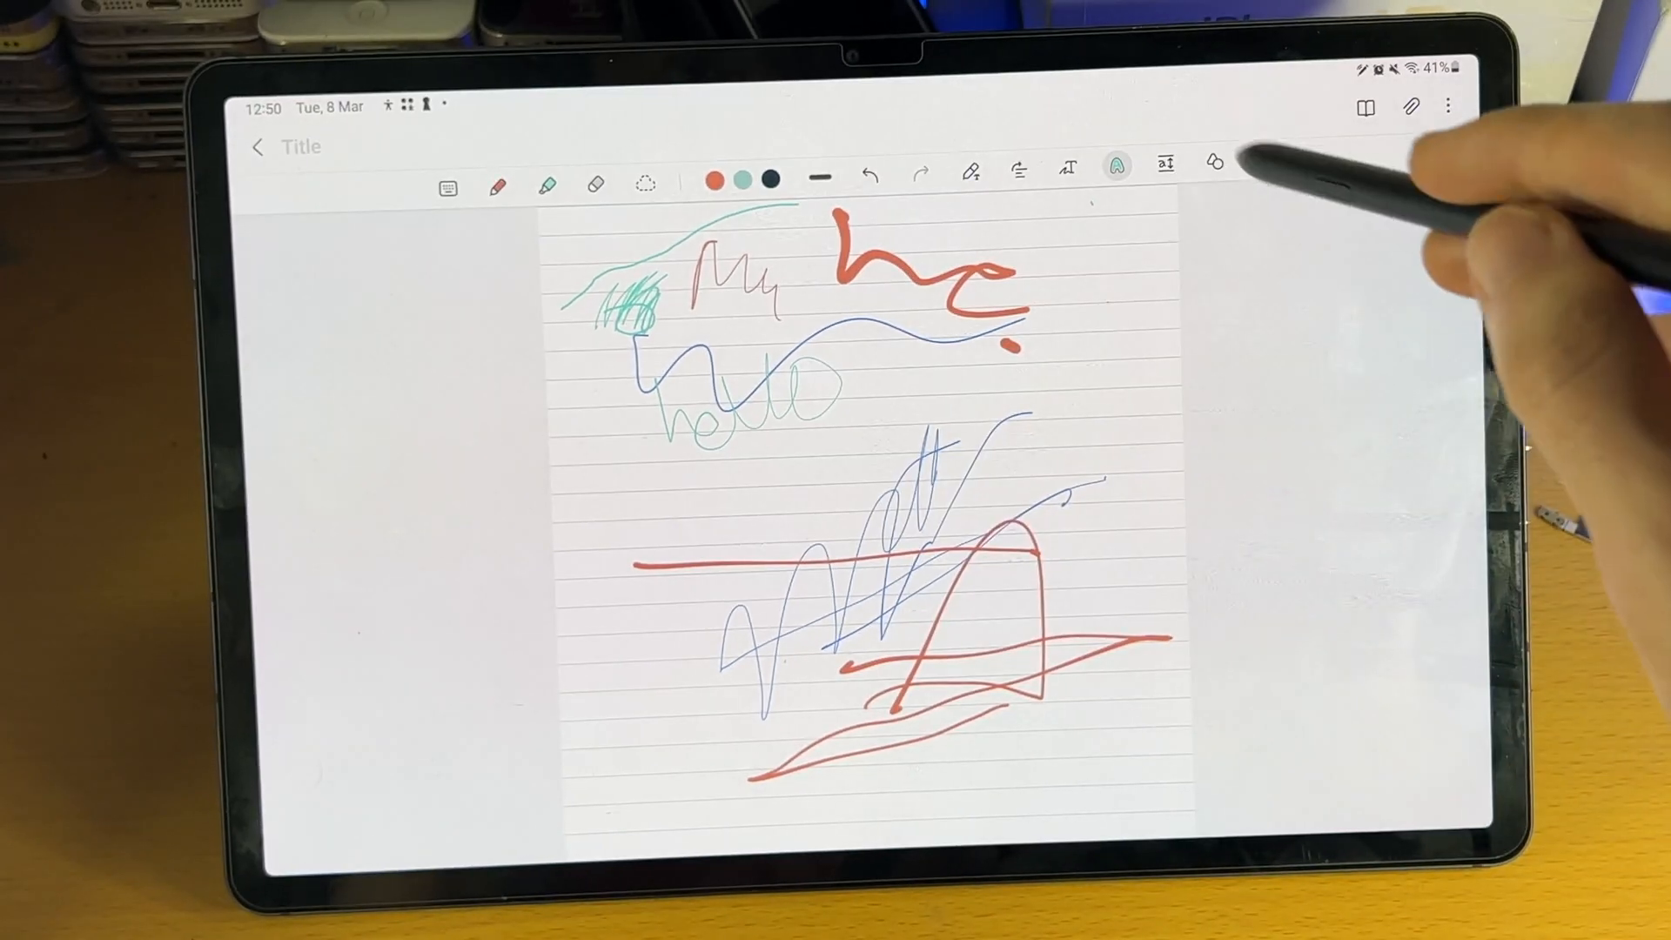
left_click(1116, 171)
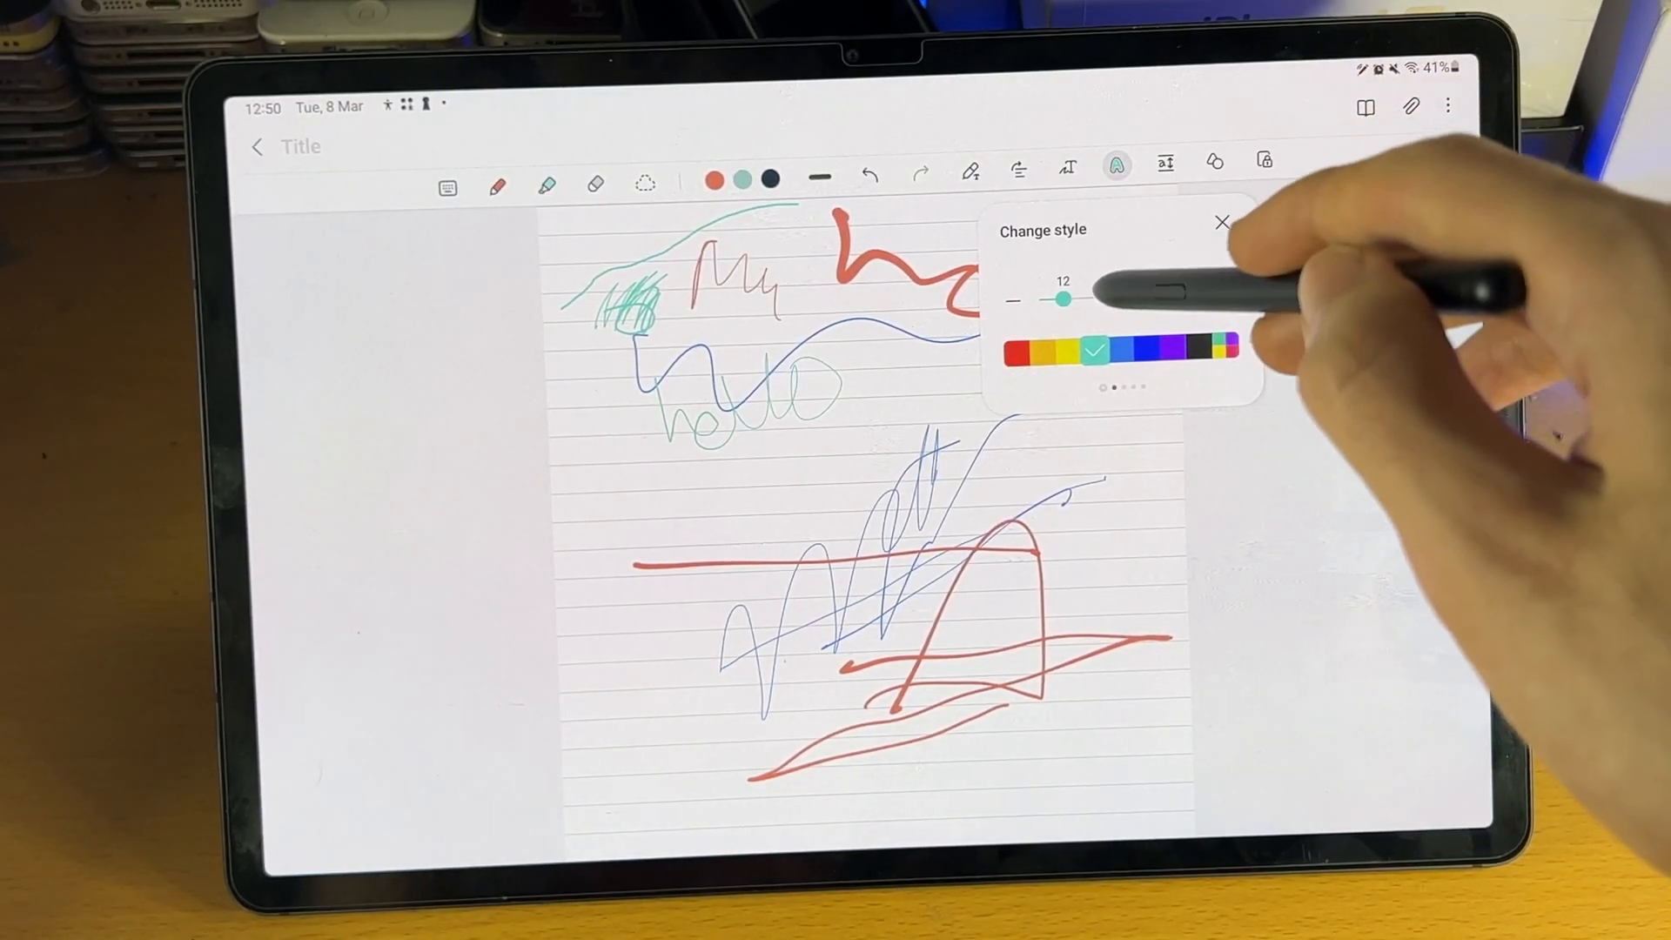
left_click(1222, 222)
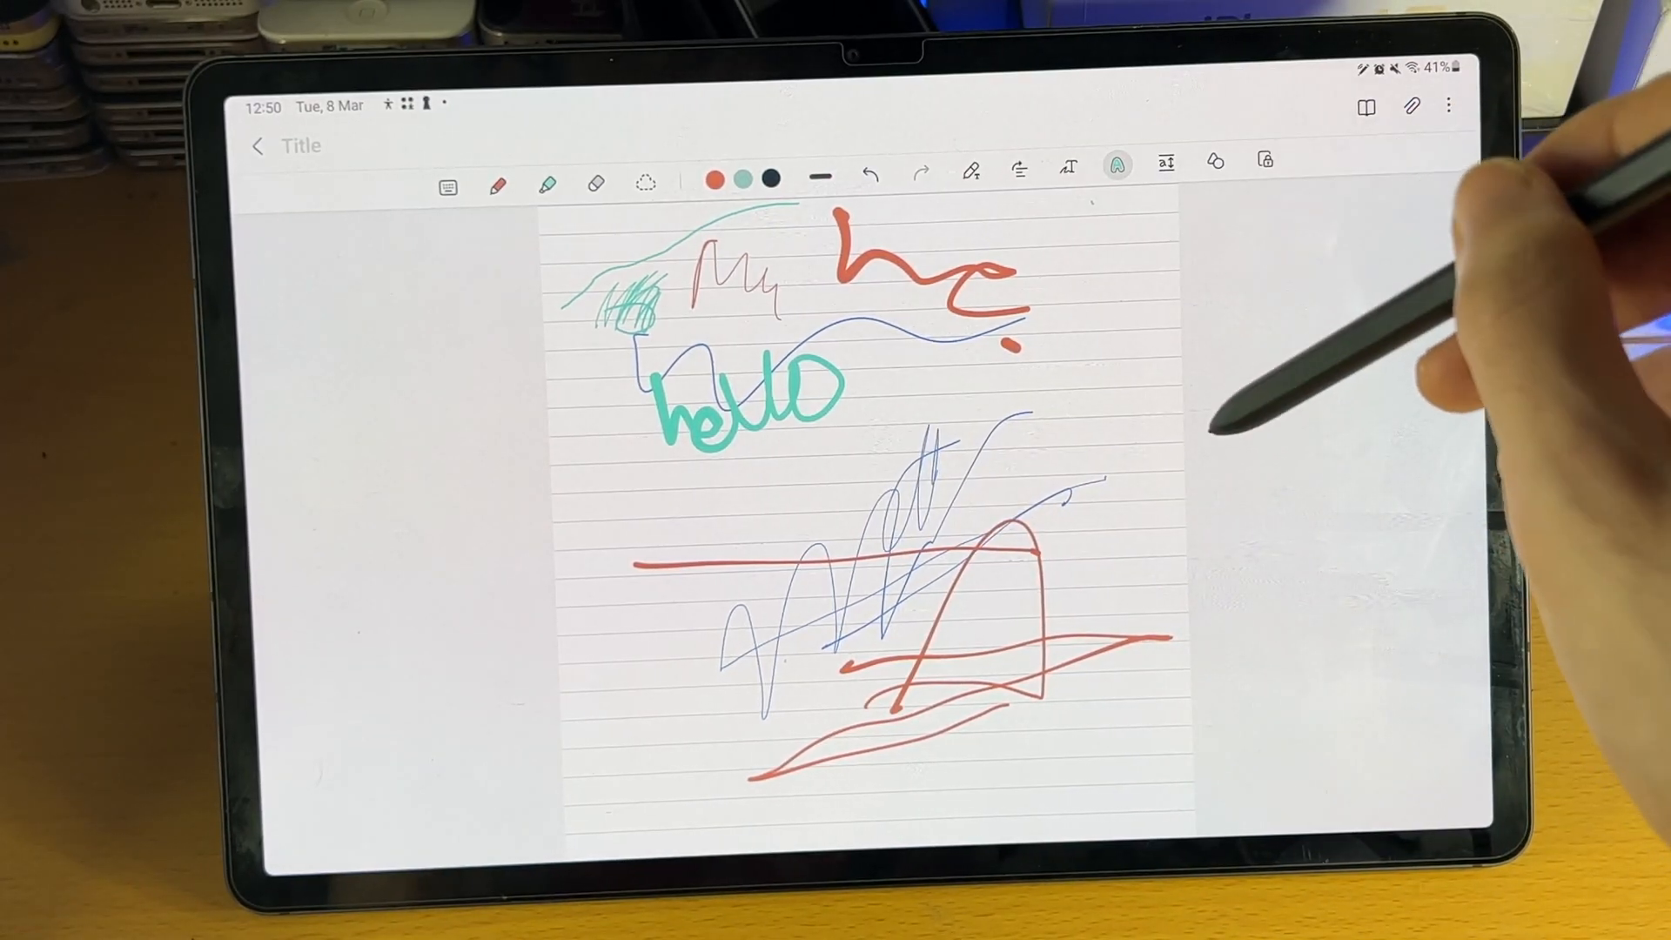
left_click(1164, 162)
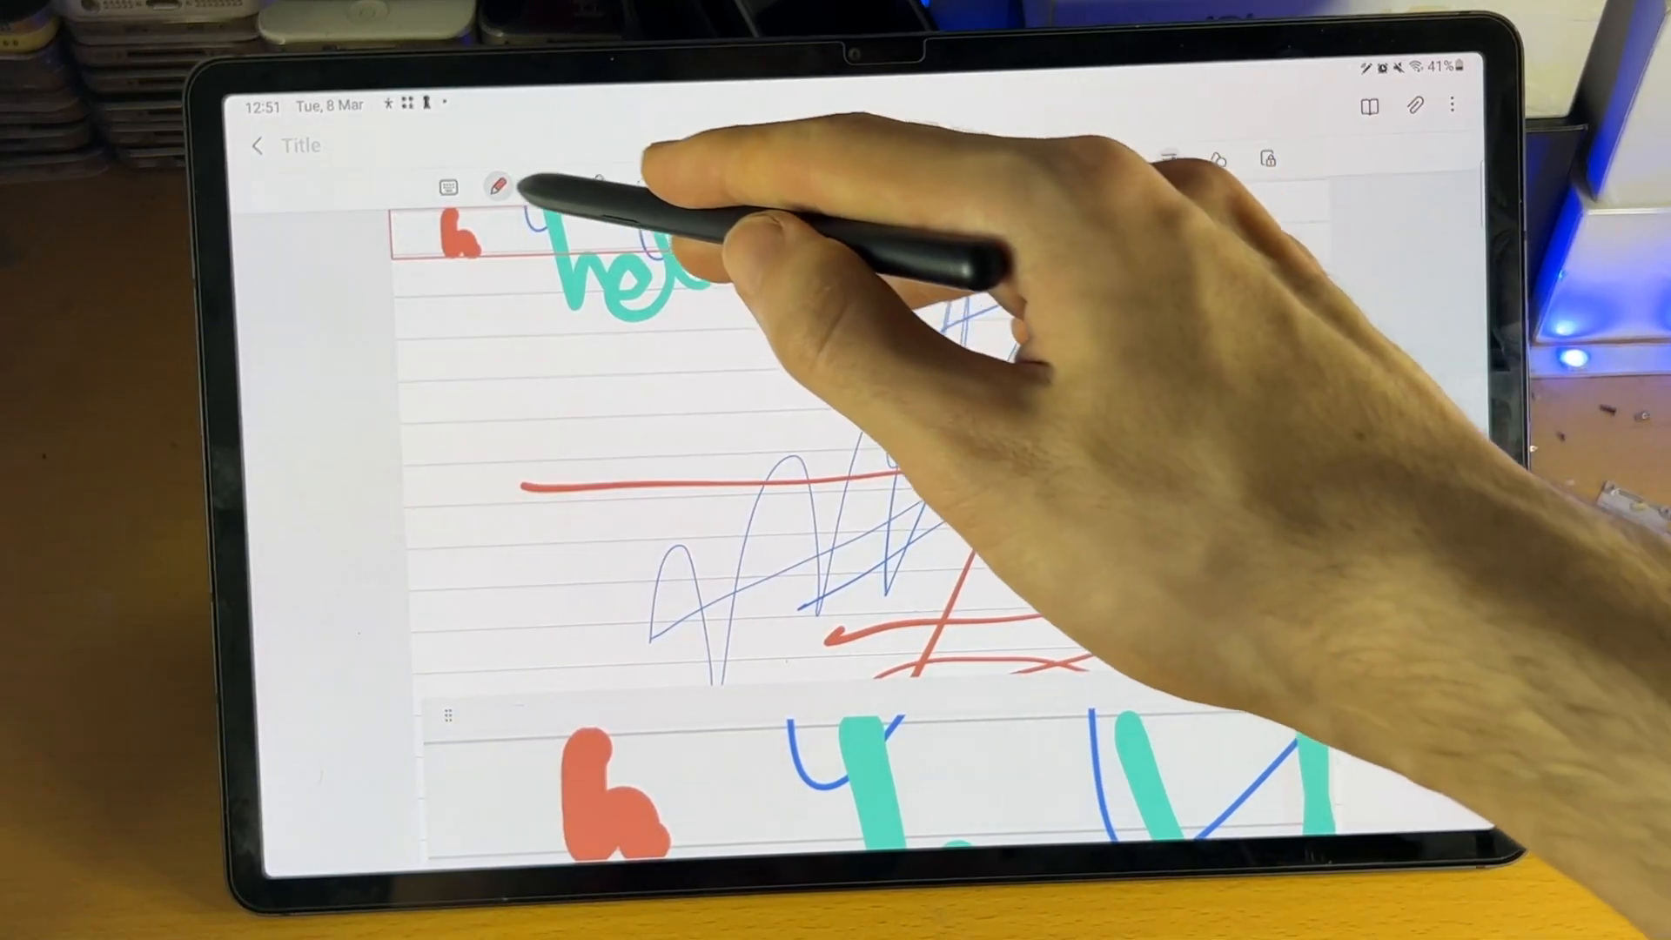
Handwrite the red word 'helo' in the handwriting input pad.
left_click(495, 181)
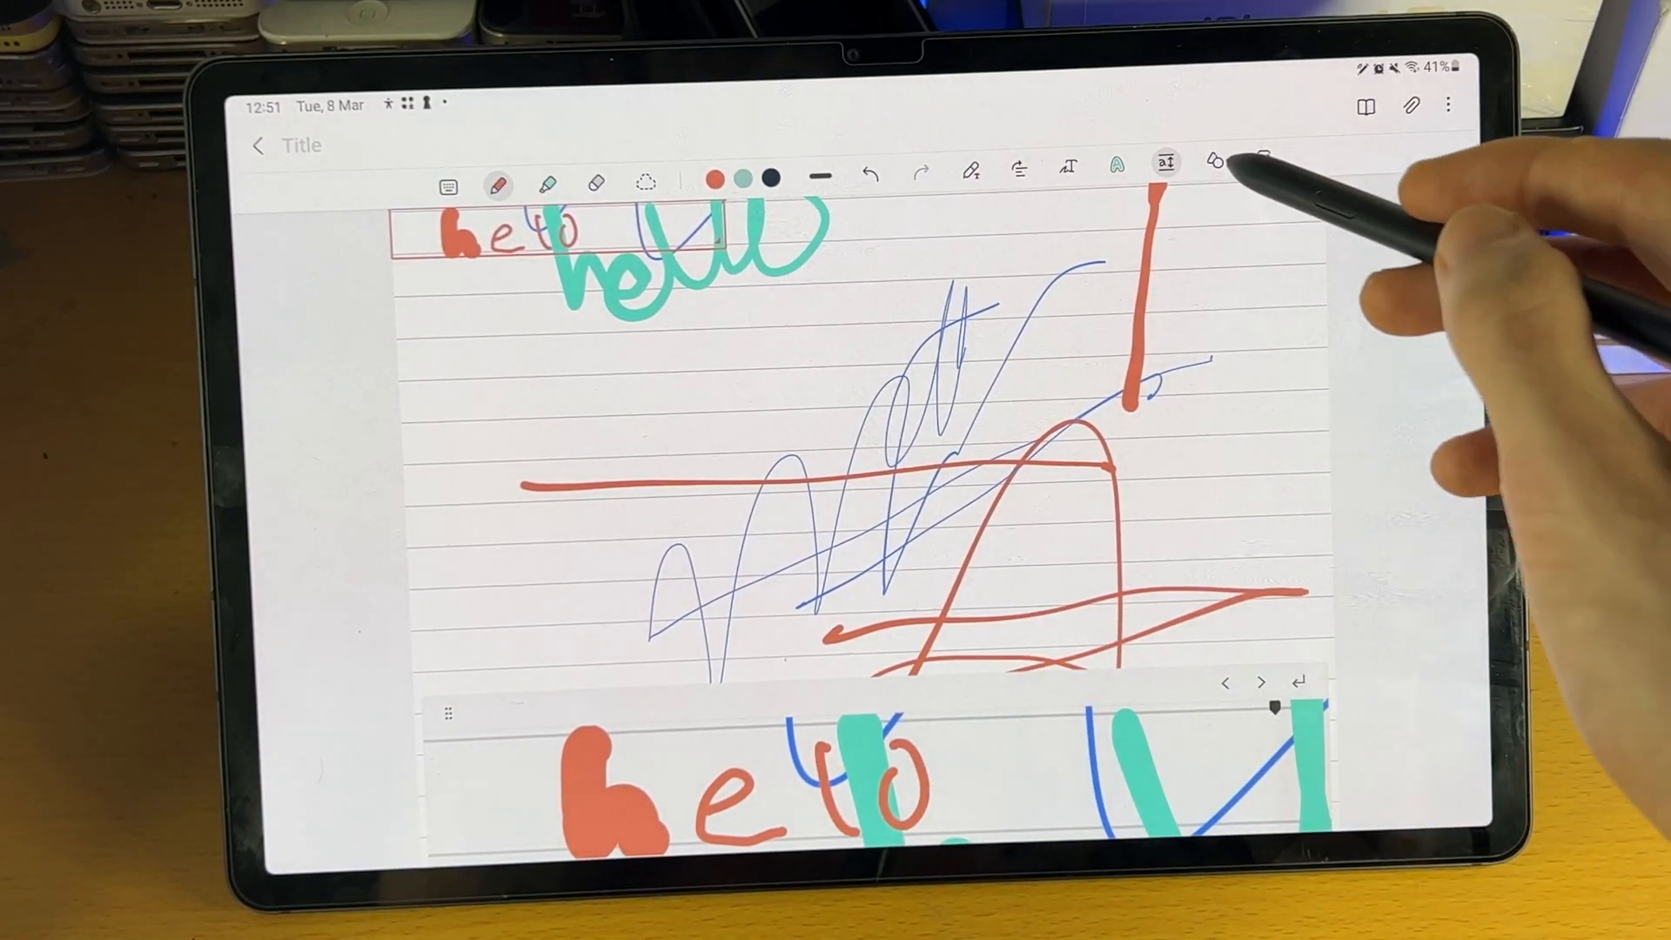
With auto shape on, draw a red triangle, circle and arc at the page bottom.
left_click(1213, 161)
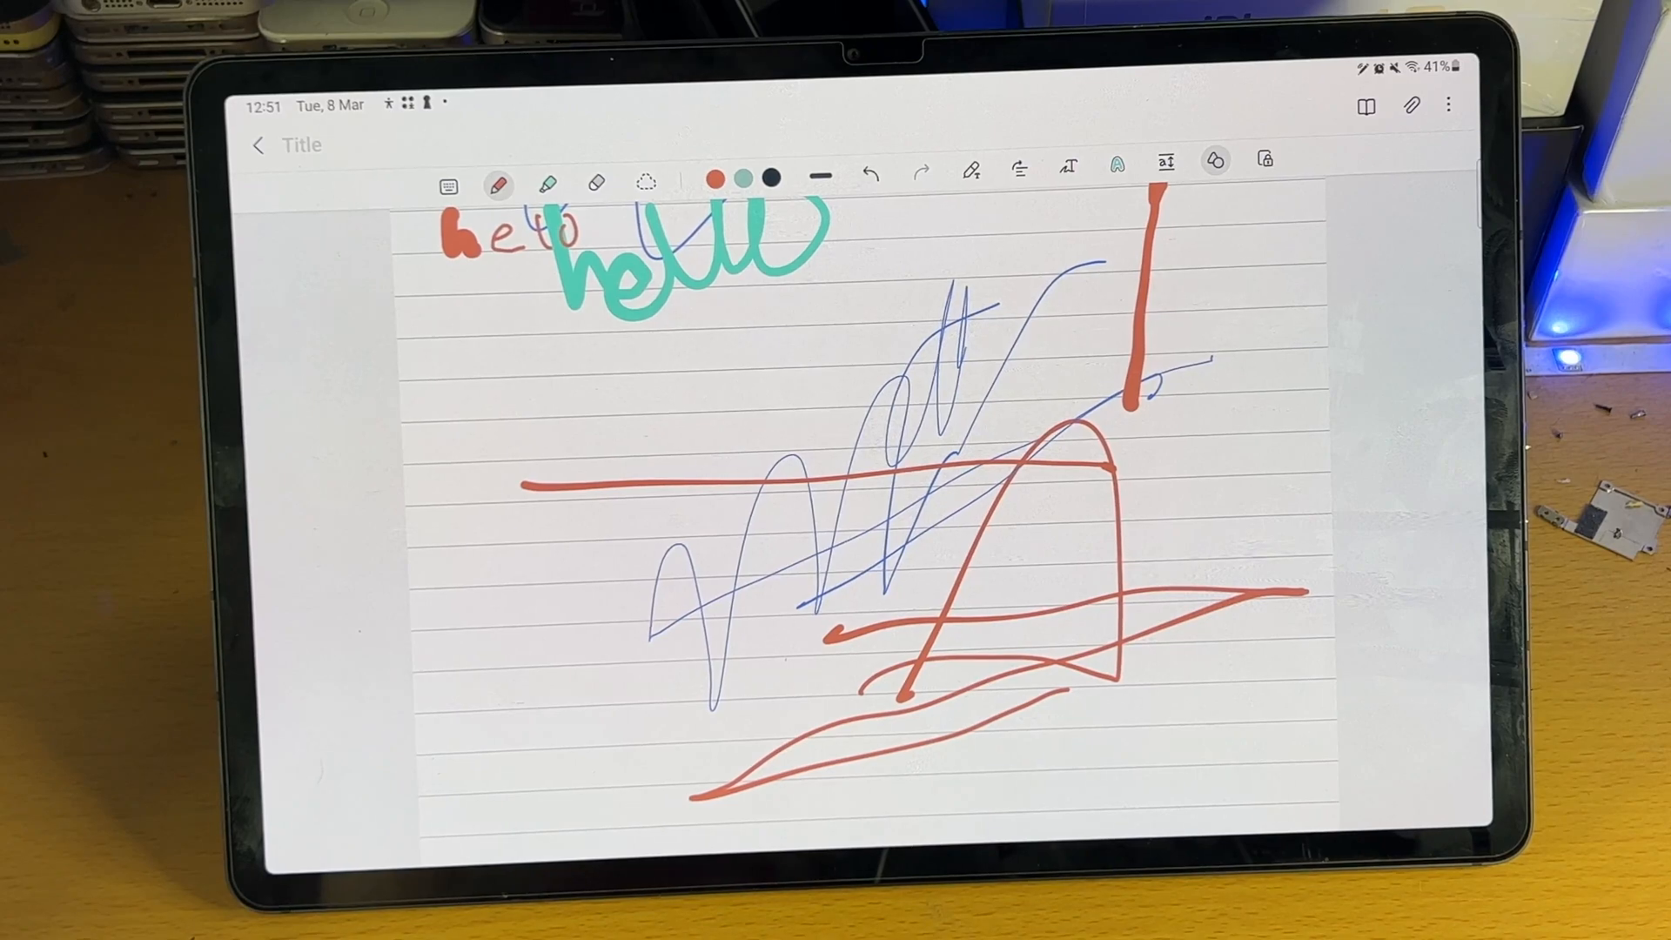
scroll("down", 3)
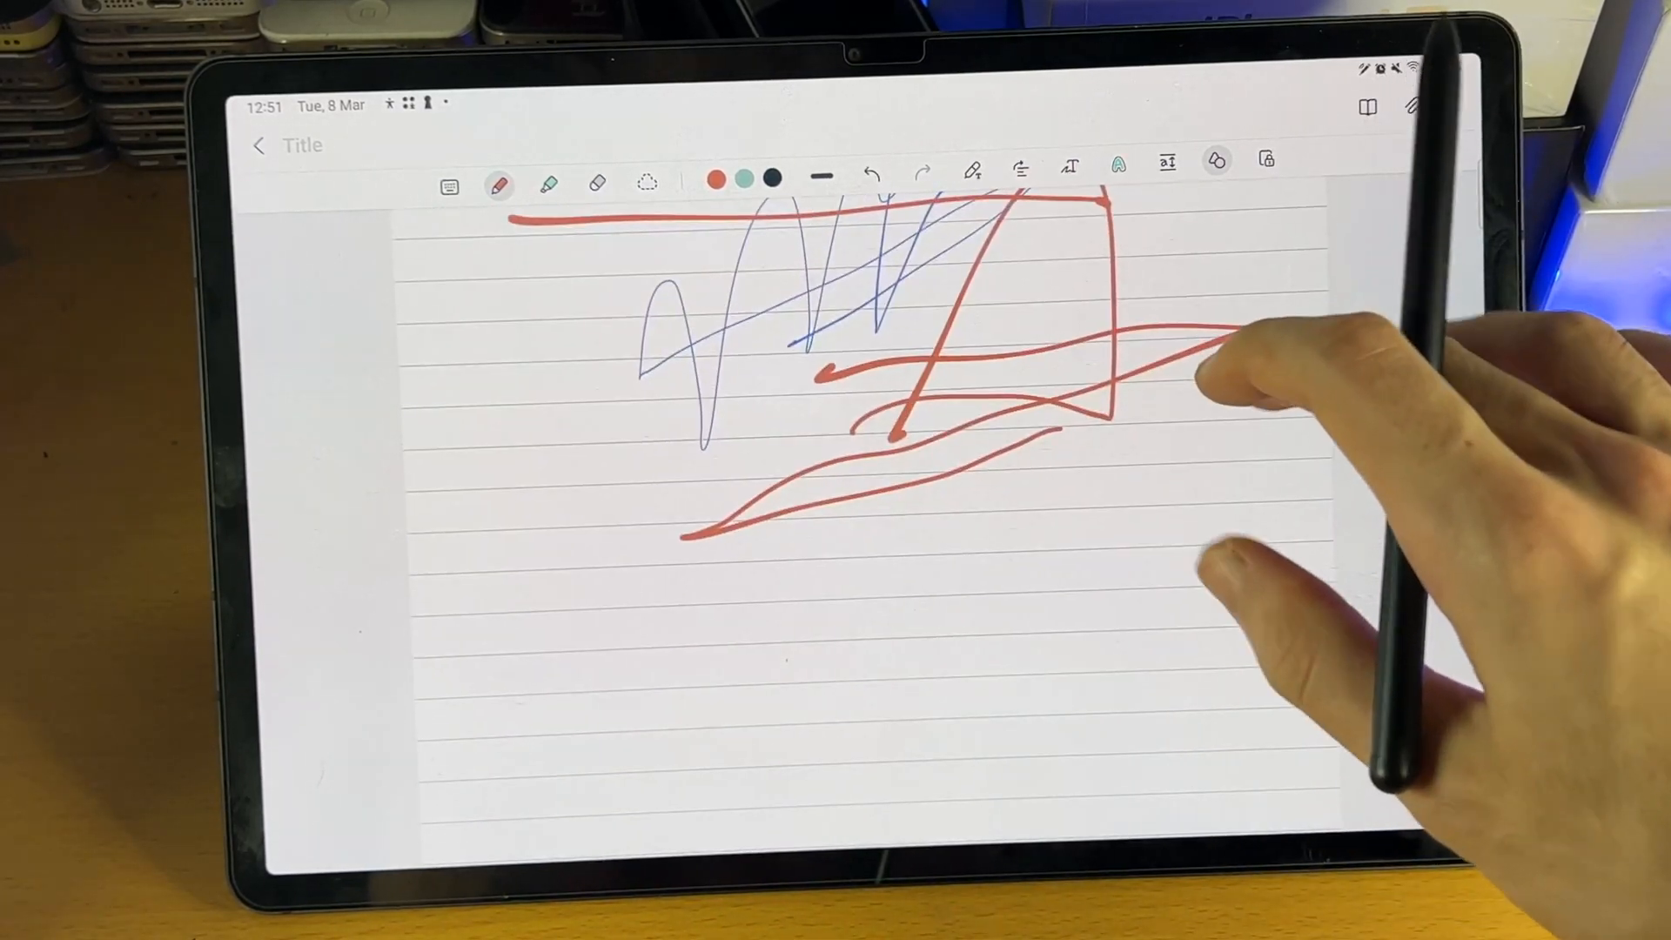
left_click_drag(981, 736, 1108, 502)
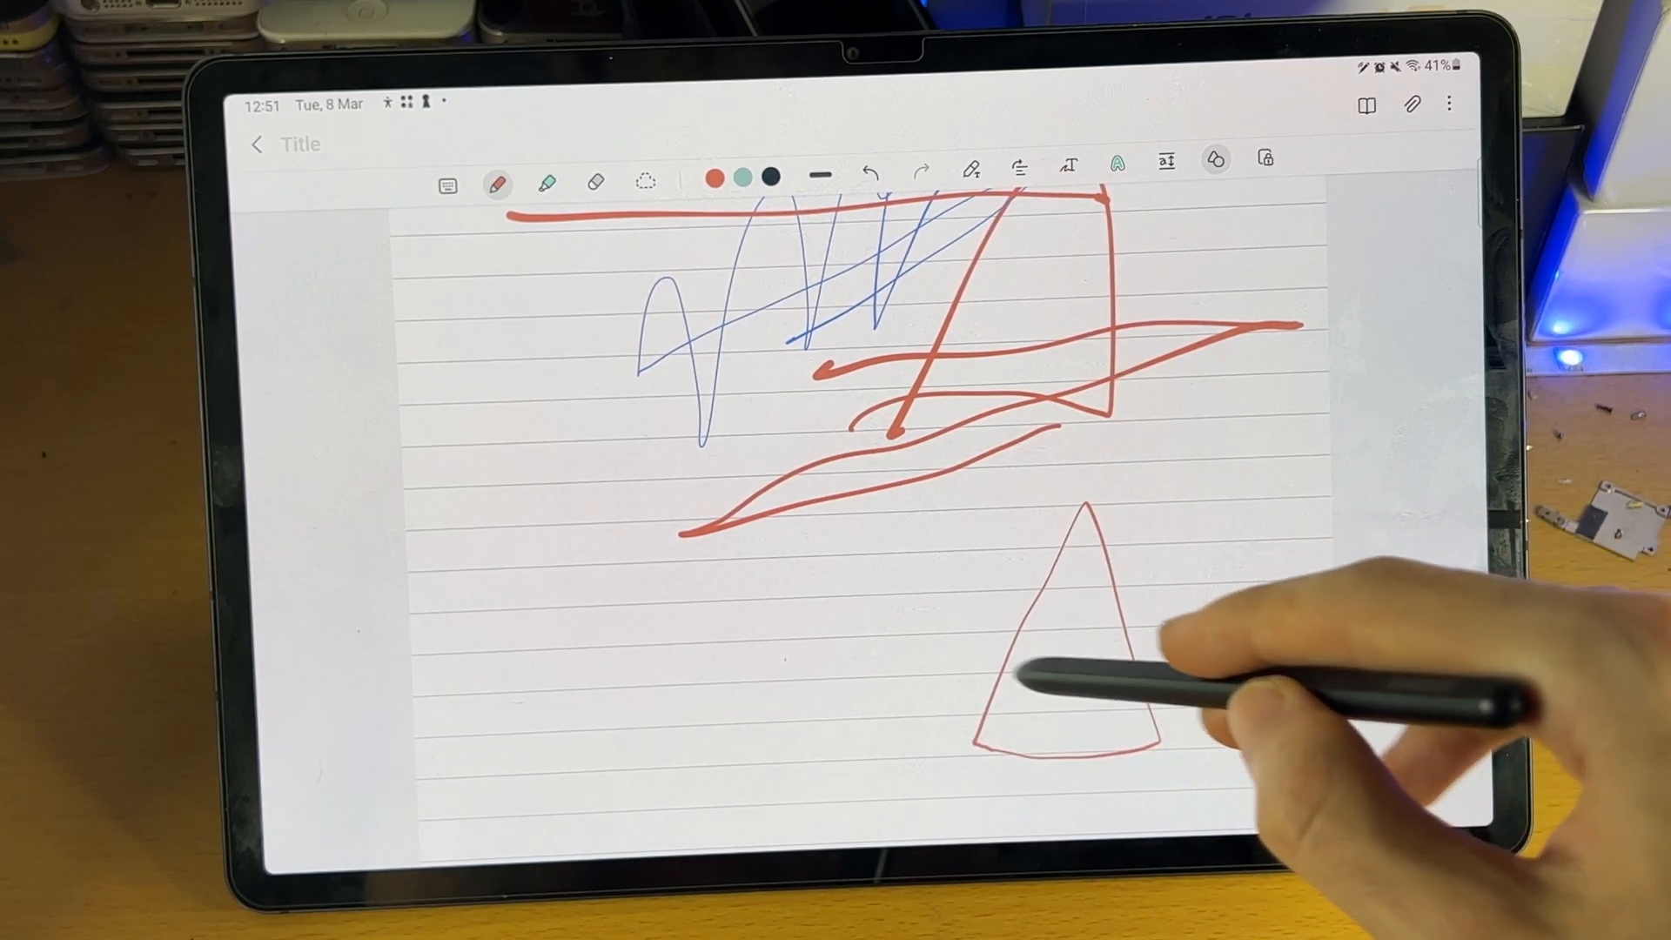
left_click_drag(864, 533, 768, 720)
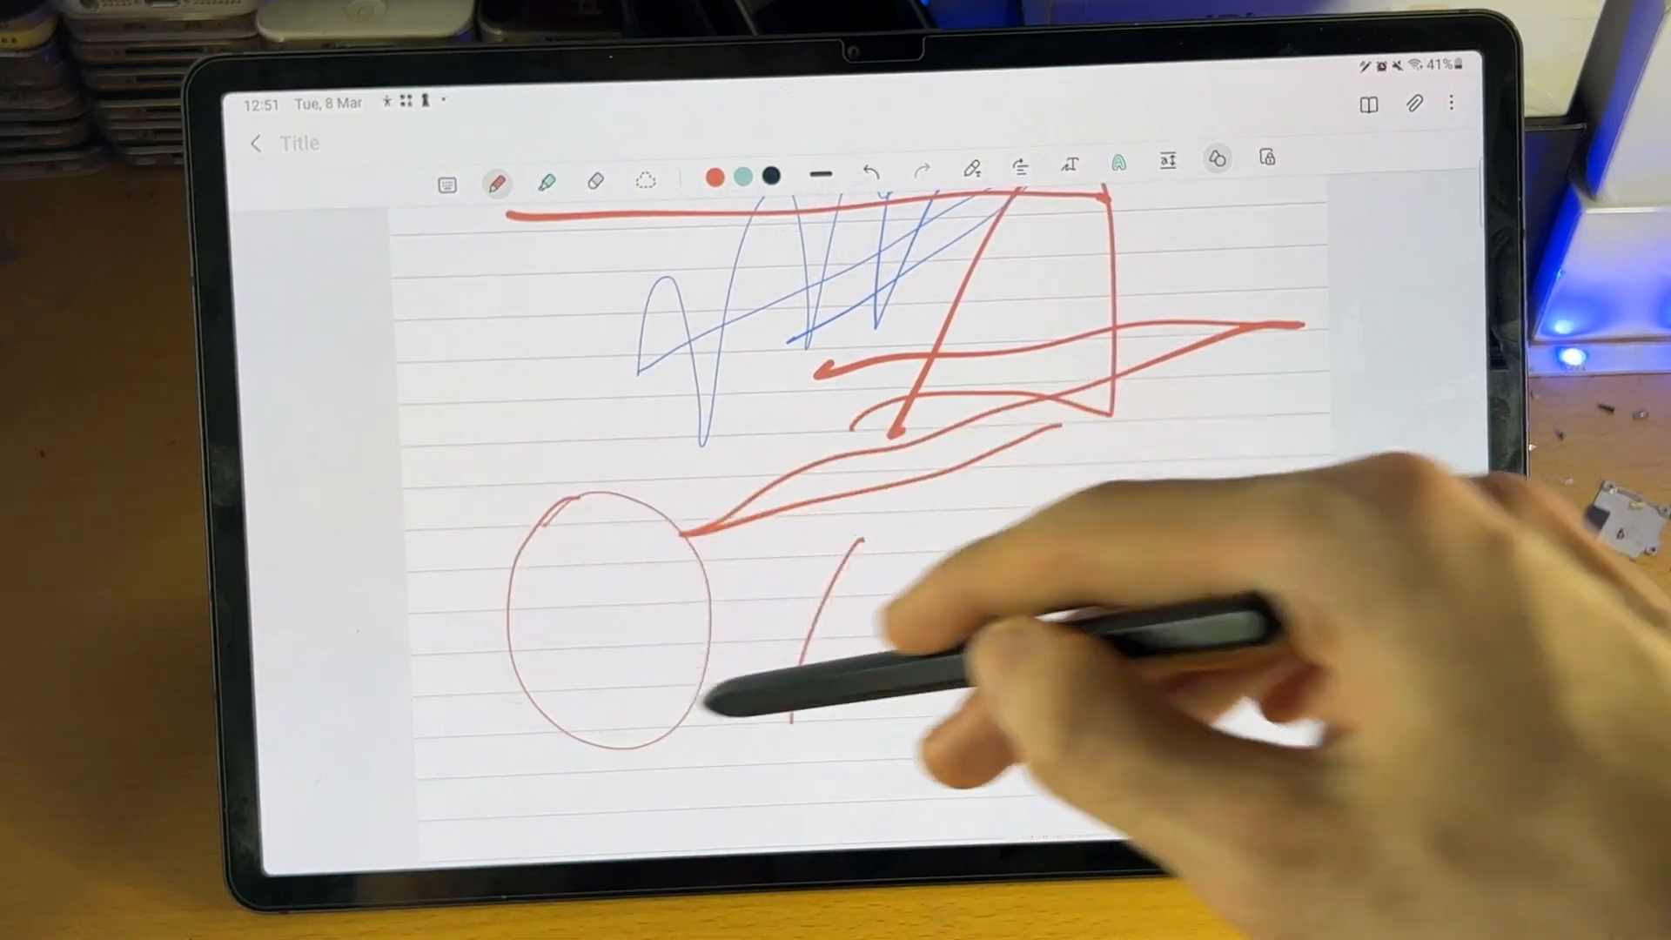
left_click_drag(1079, 501, 1169, 725)
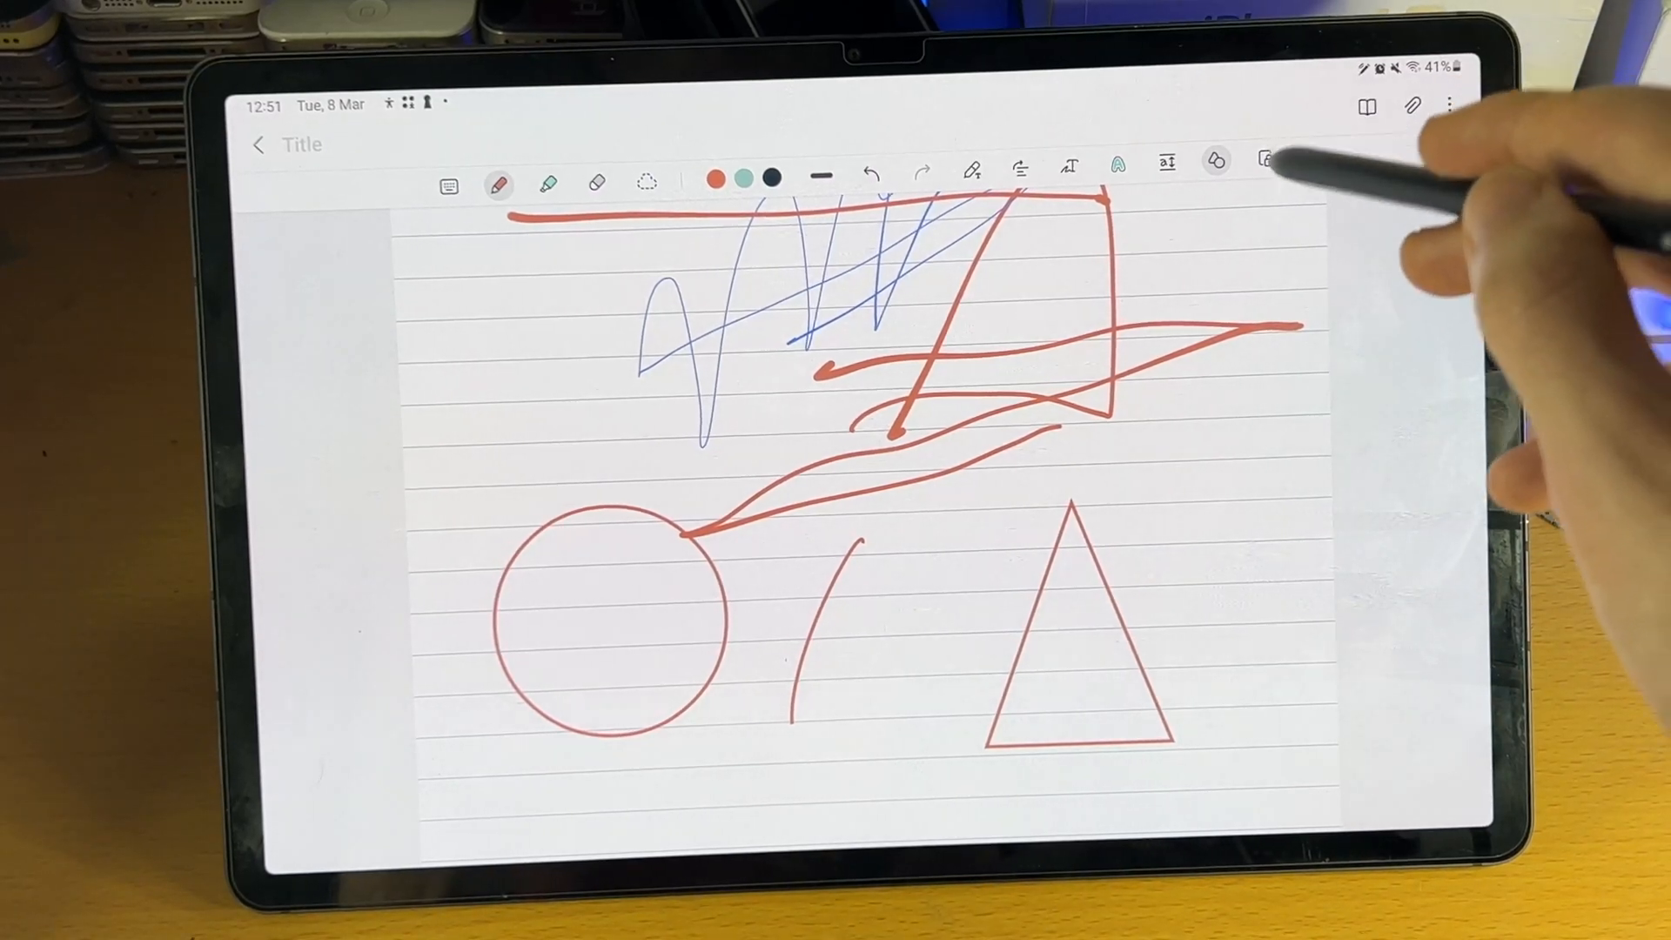
left_click(1261, 161)
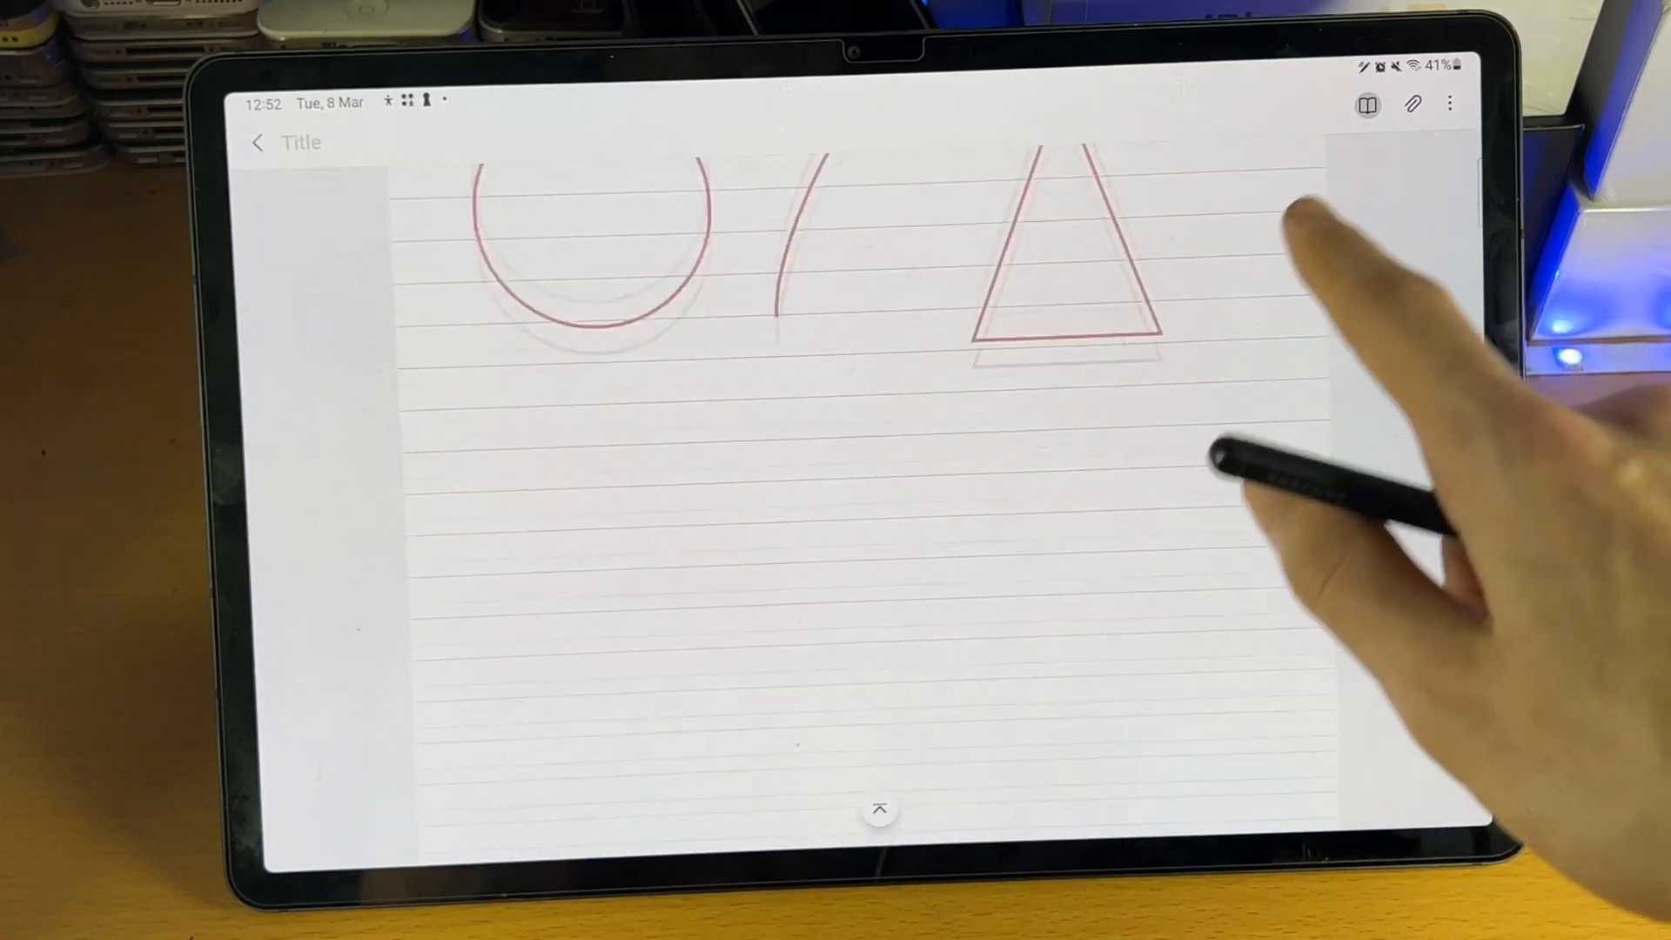
Add a new page from the More menu and draw a red wavy line on it.
left_click(1409, 104)
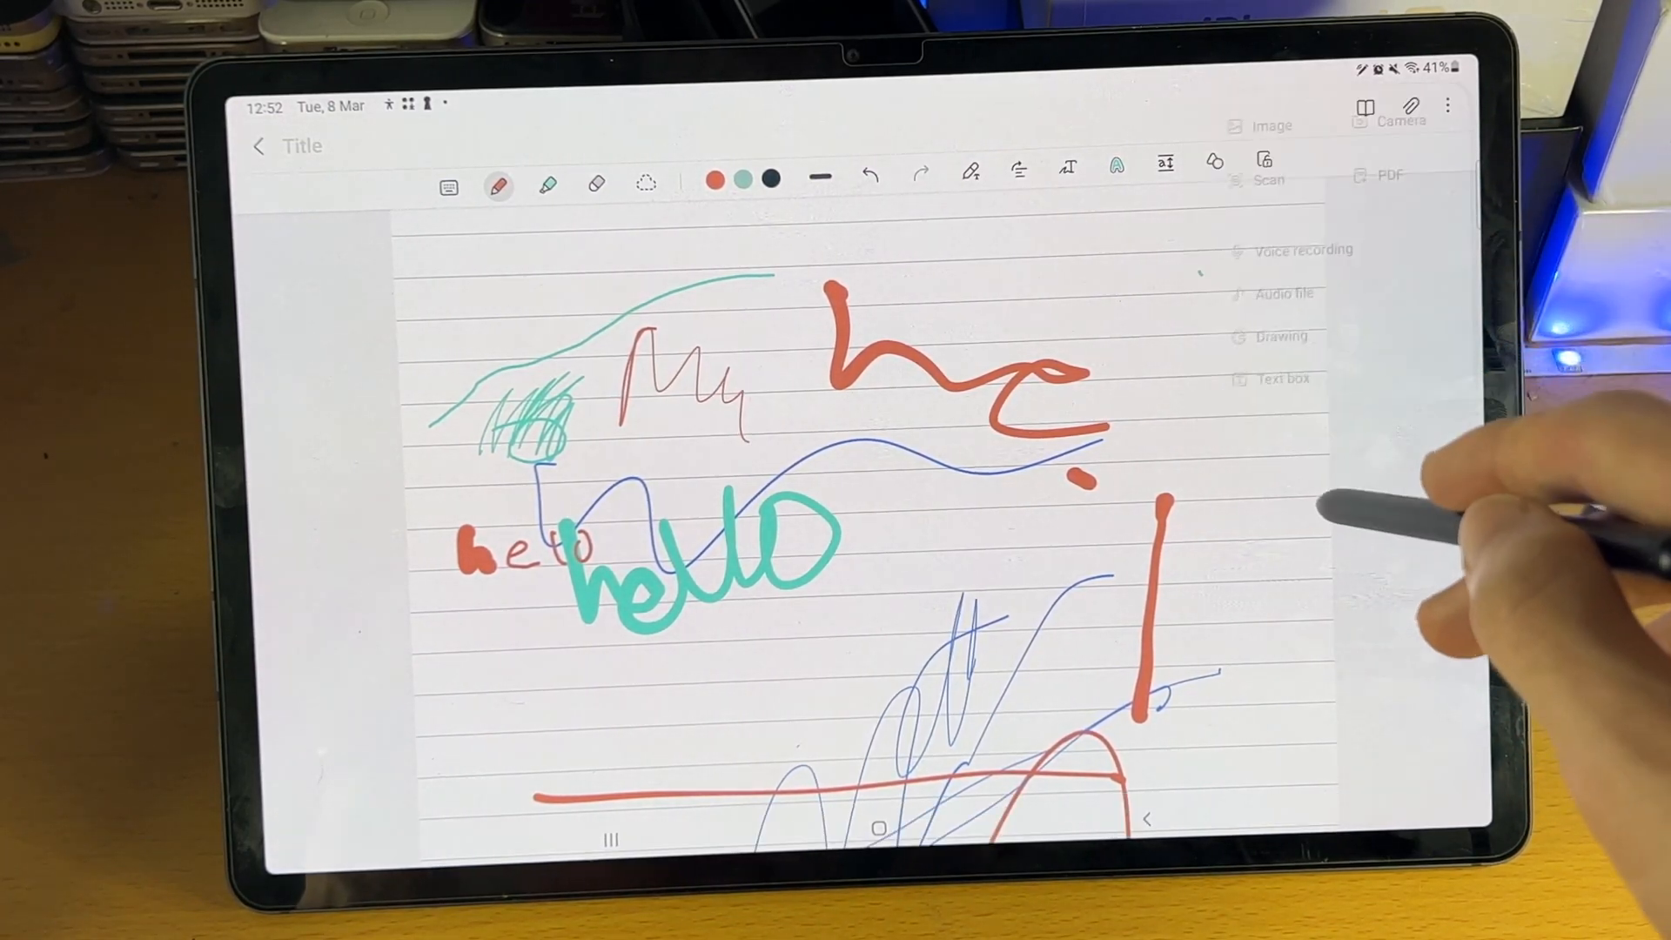
left_click(1448, 104)
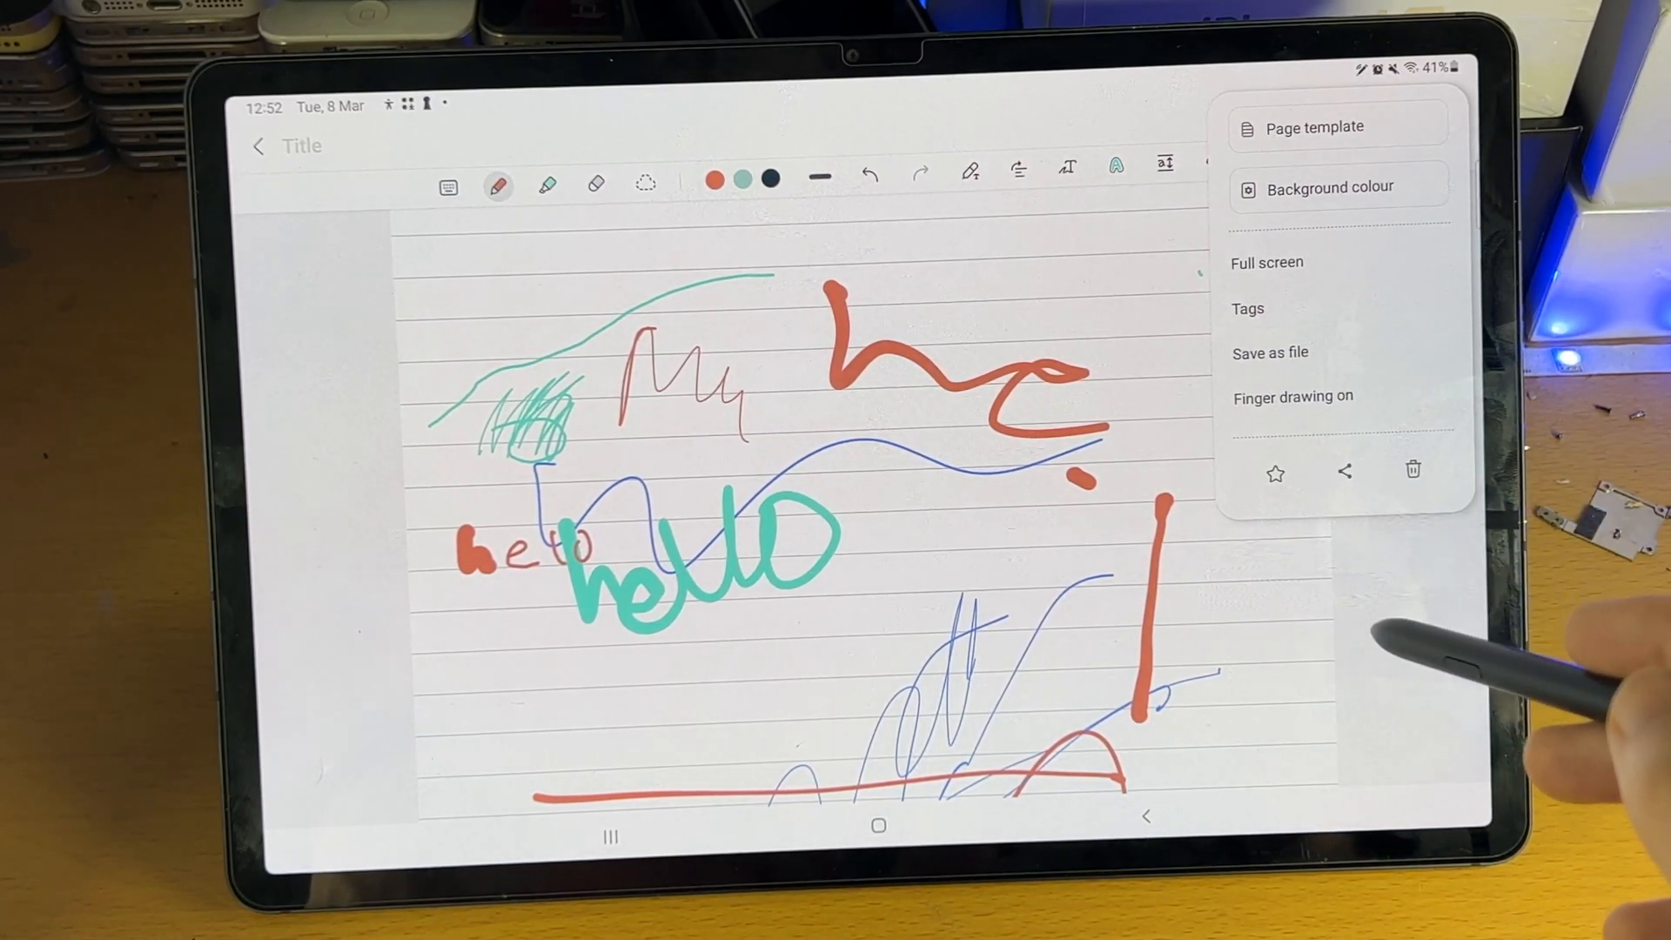
mouse_move(1386, 640)
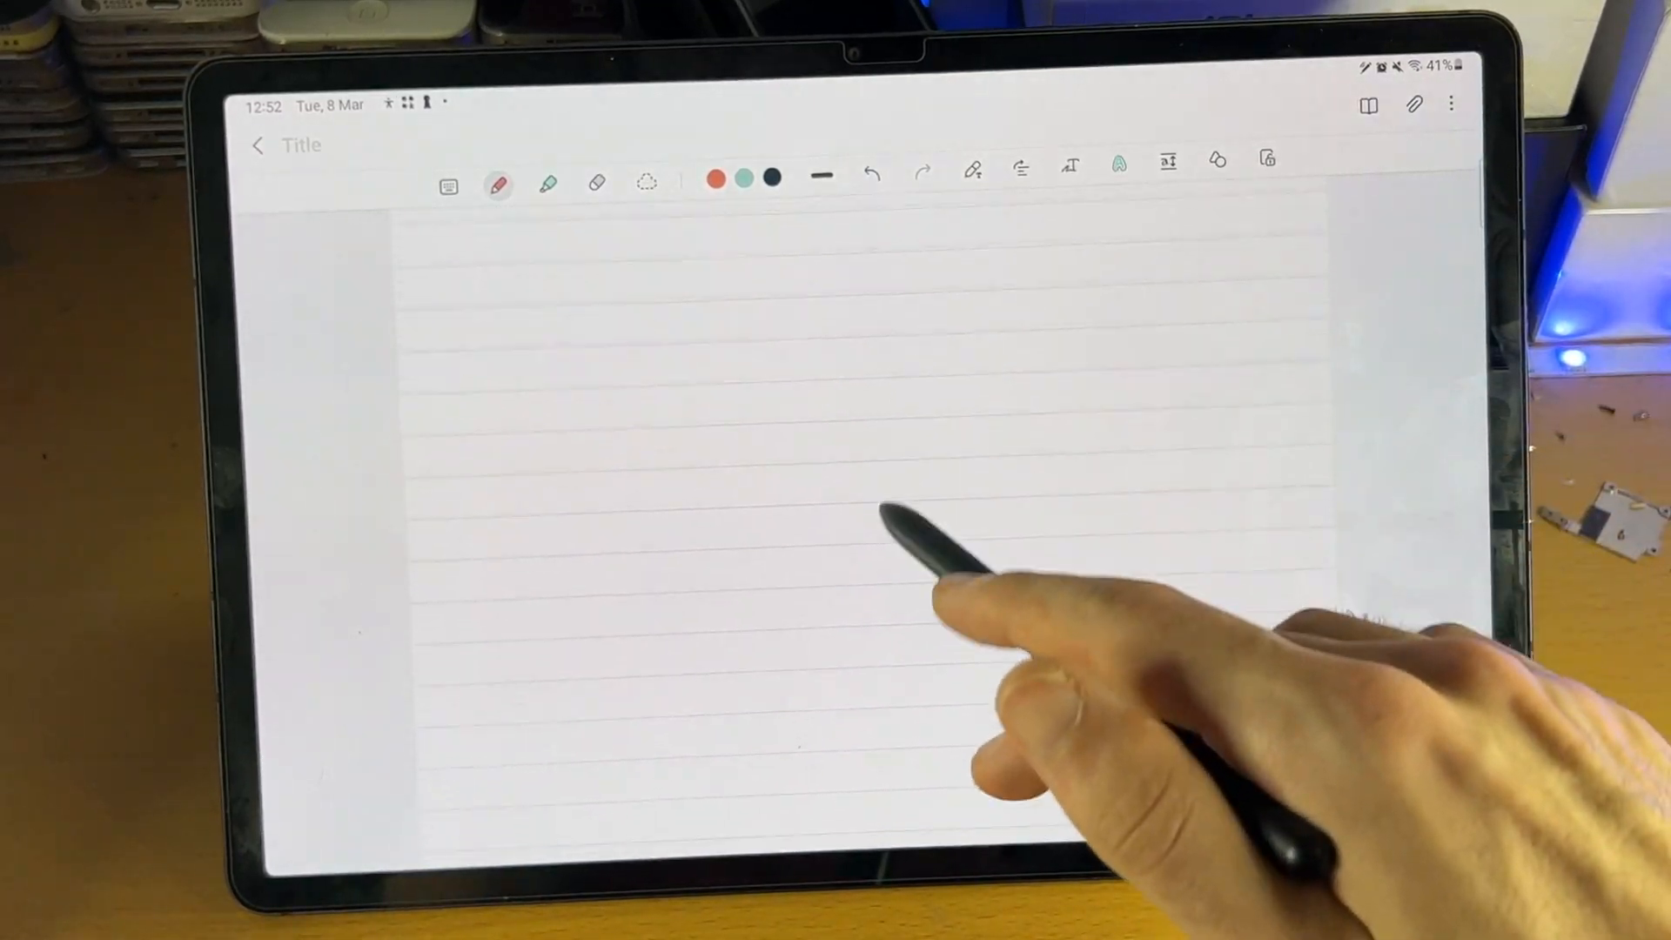
left_click_drag(906, 741, 1193, 597)
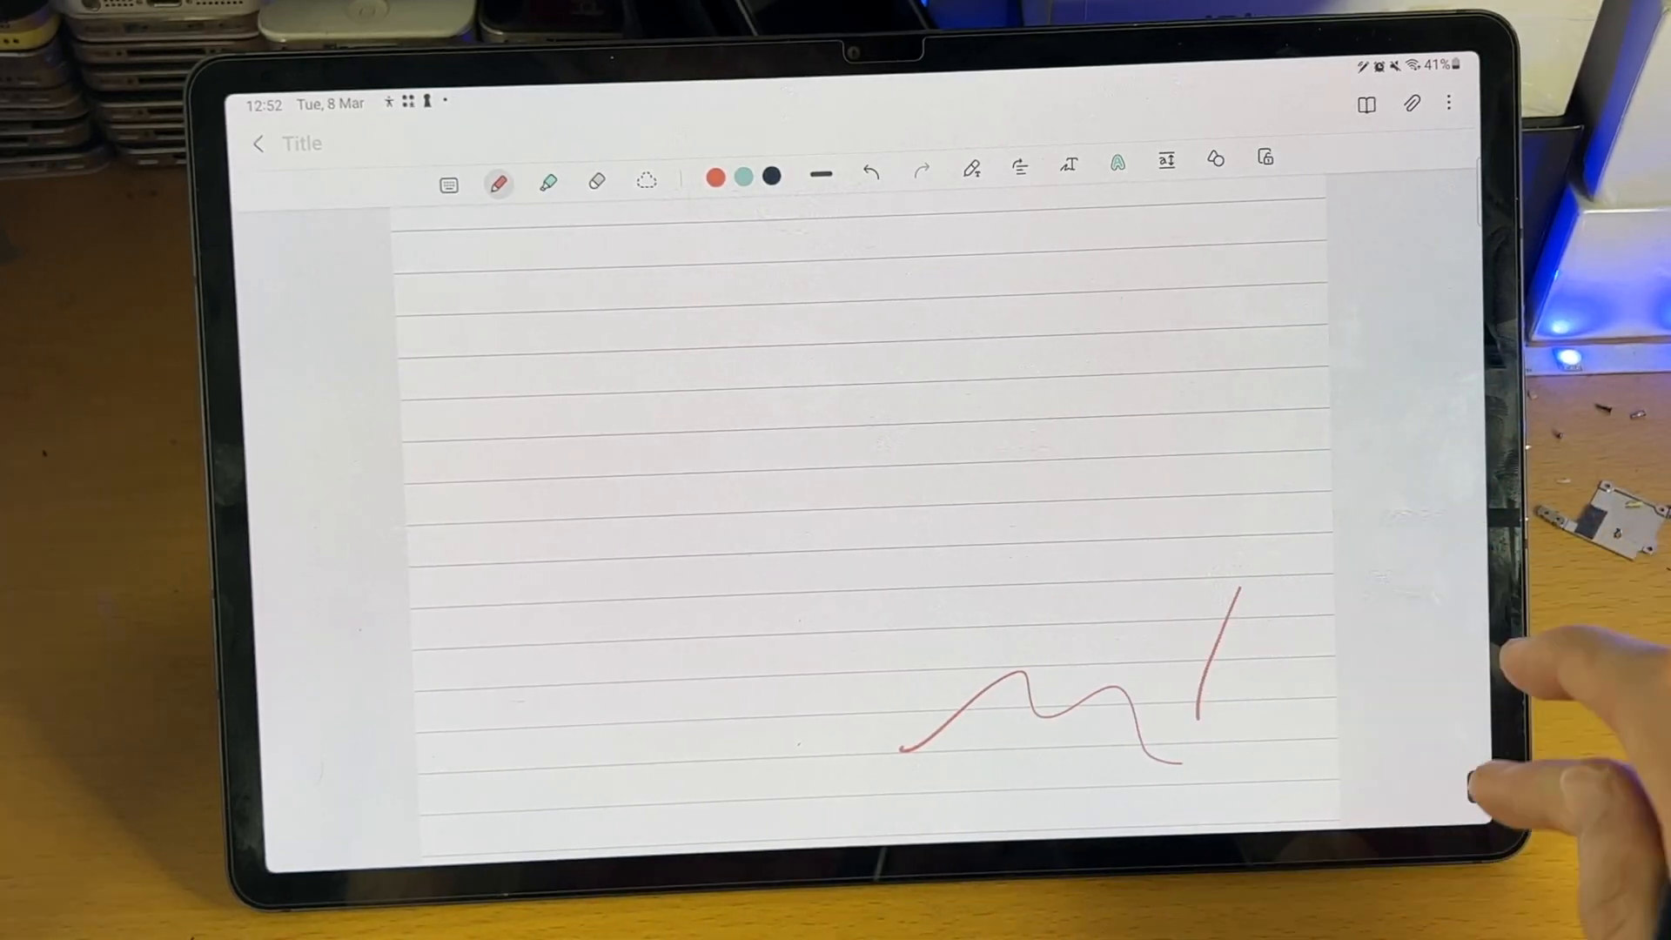